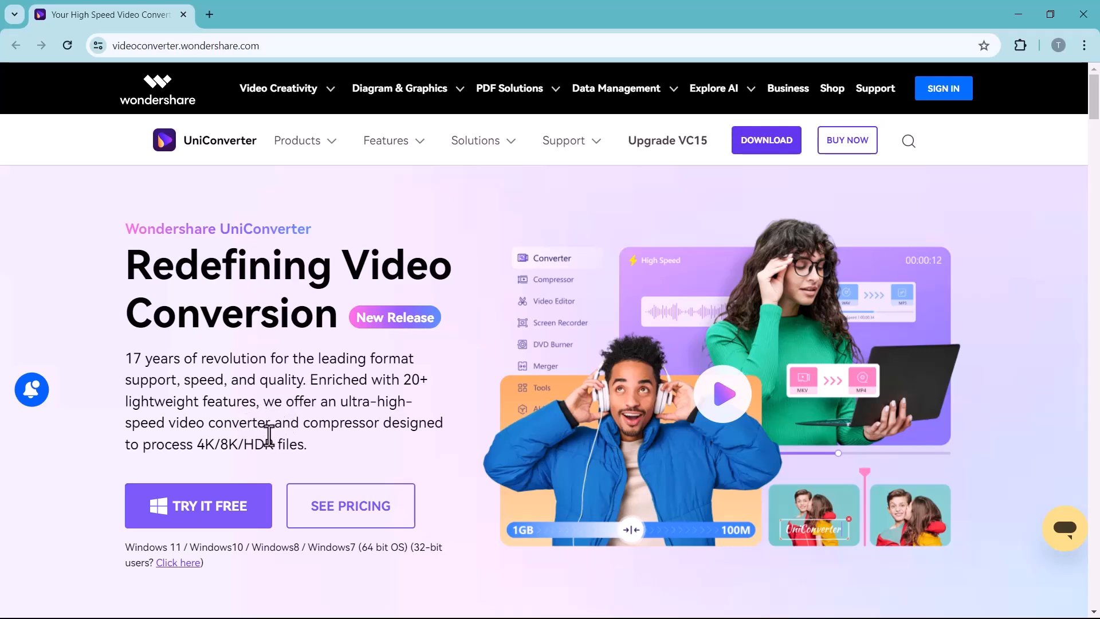
{"action": "mouse_move", "coordinate": [413, 451]}
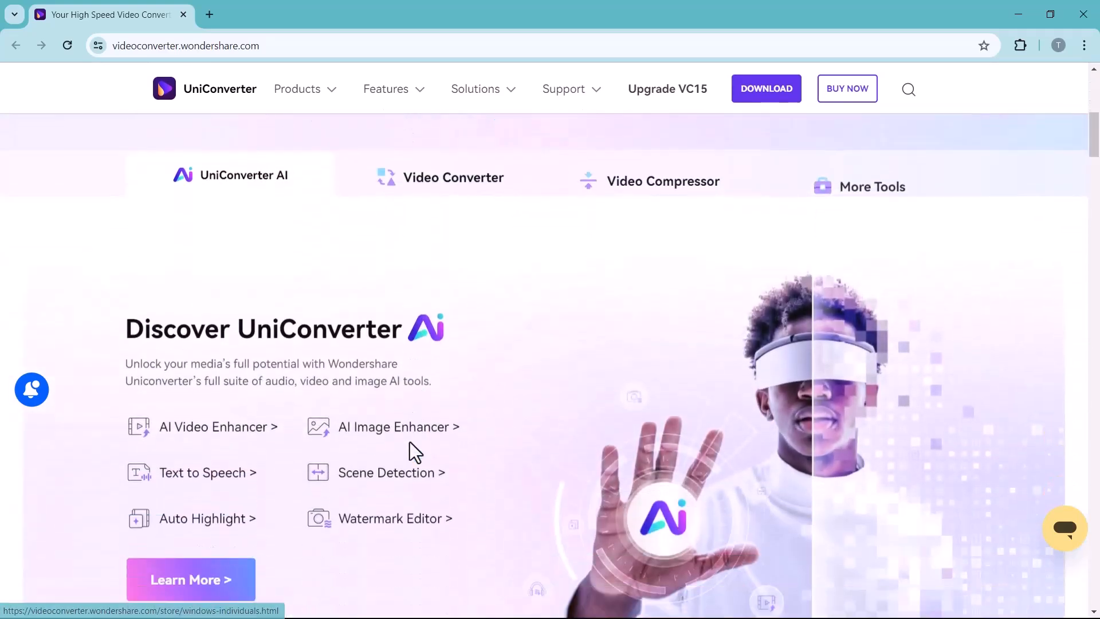
Launch the newly installed UniConverter and land on its Home screen.
{"action": "scroll", "scroll_direction": "down", "scroll_amount": 3}
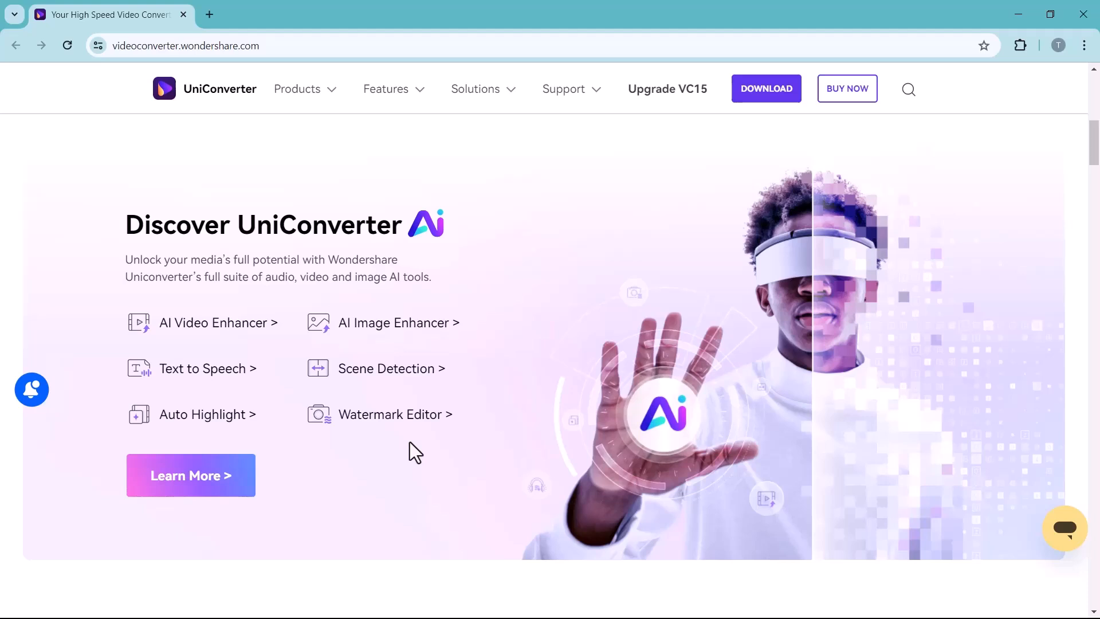
{"action": "mouse_move", "coordinate": [380, 479]}
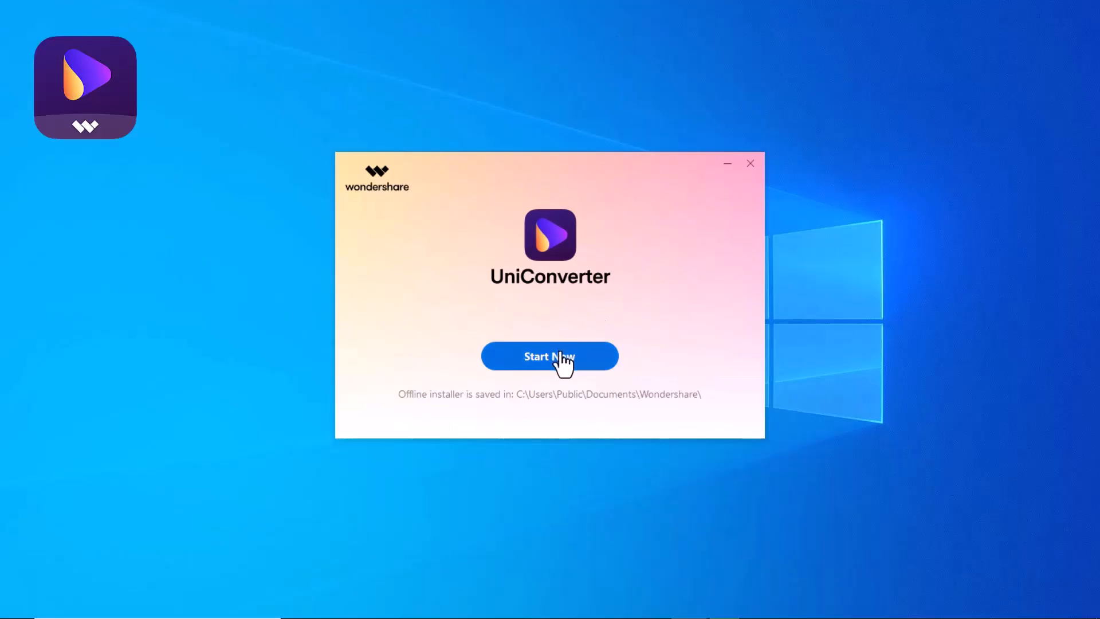
{"action": "left_click", "coordinate": [549, 356]}
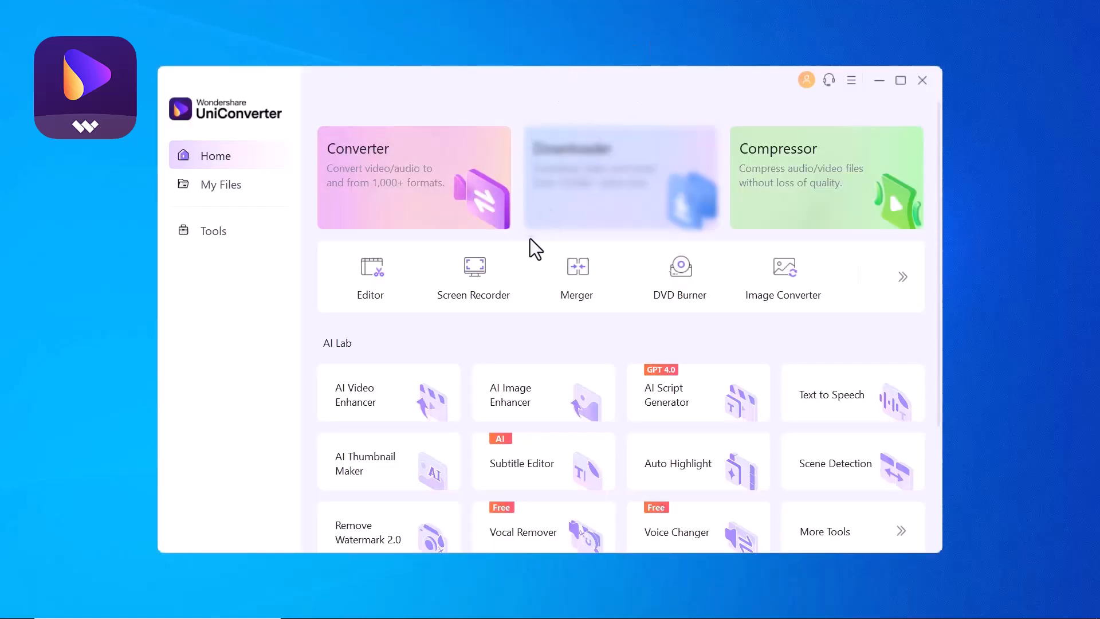
{"action": "mouse_move", "coordinate": [397, 113]}
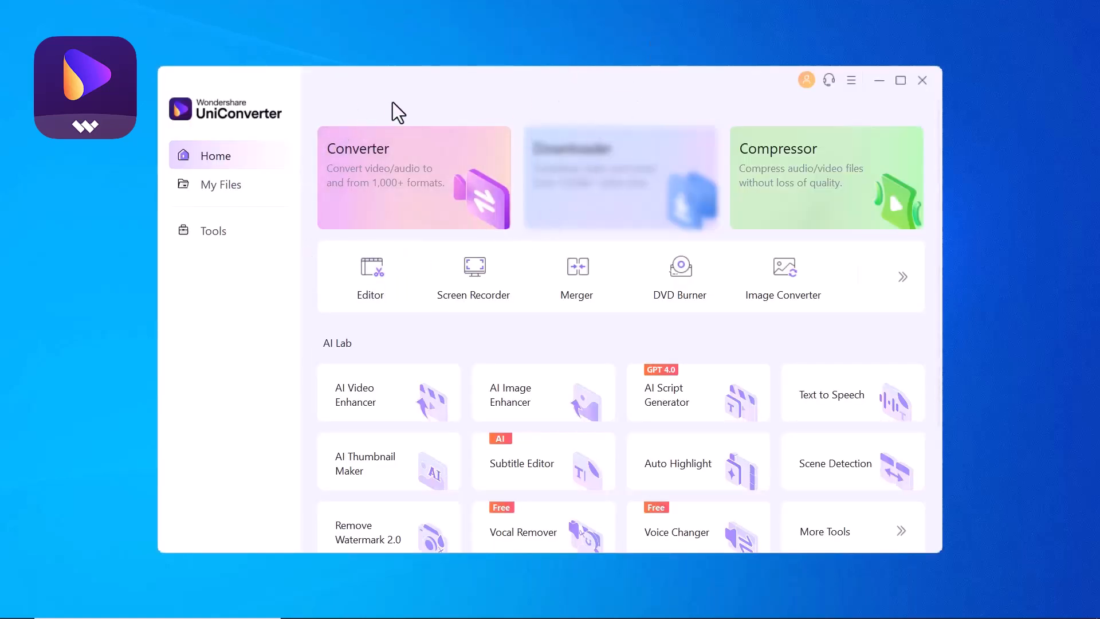
{"action": "scroll", "scroll_direction": "down", "scroll_amount": 3}
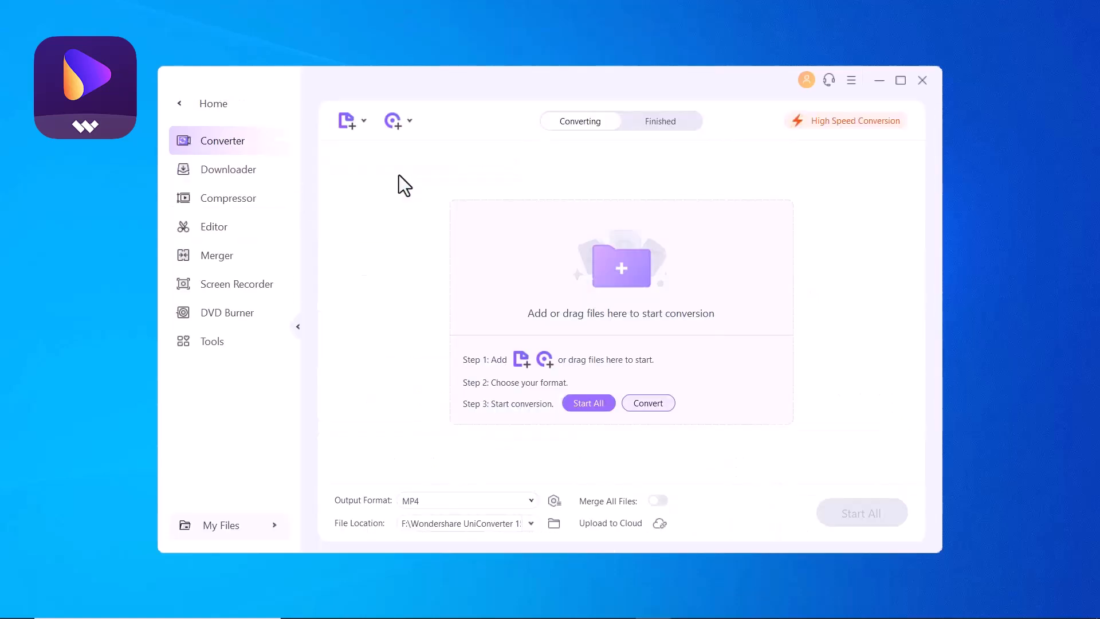
Add the MOV video IMG_6473 from My Data (E:) to the Converter list.
{"action": "left_click", "coordinate": [346, 120]}
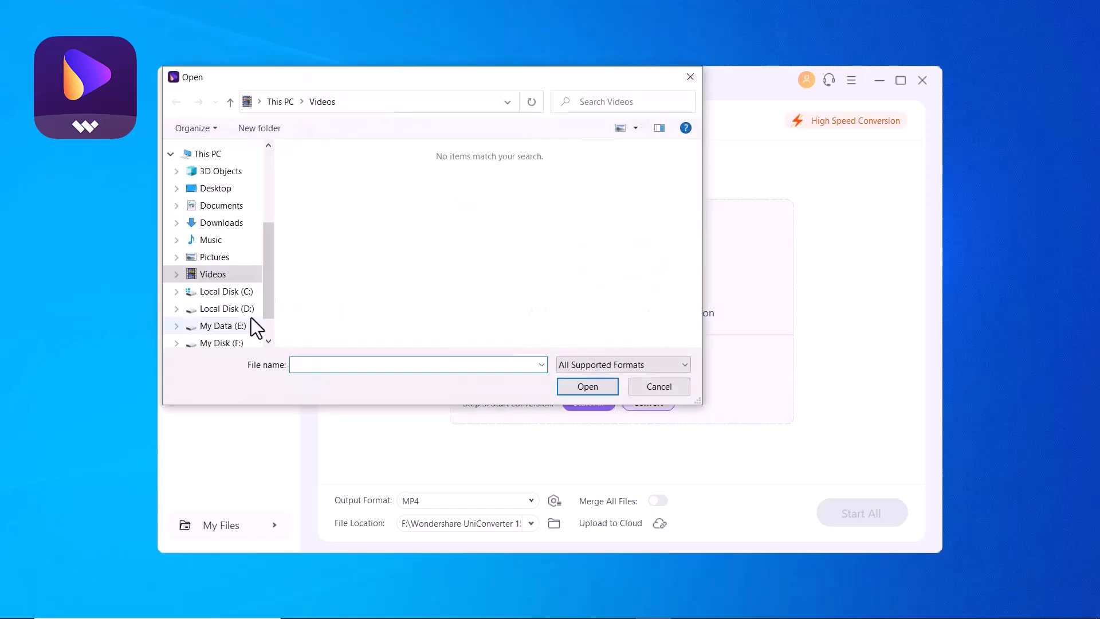
{"action": "left_click", "coordinate": [223, 325]}
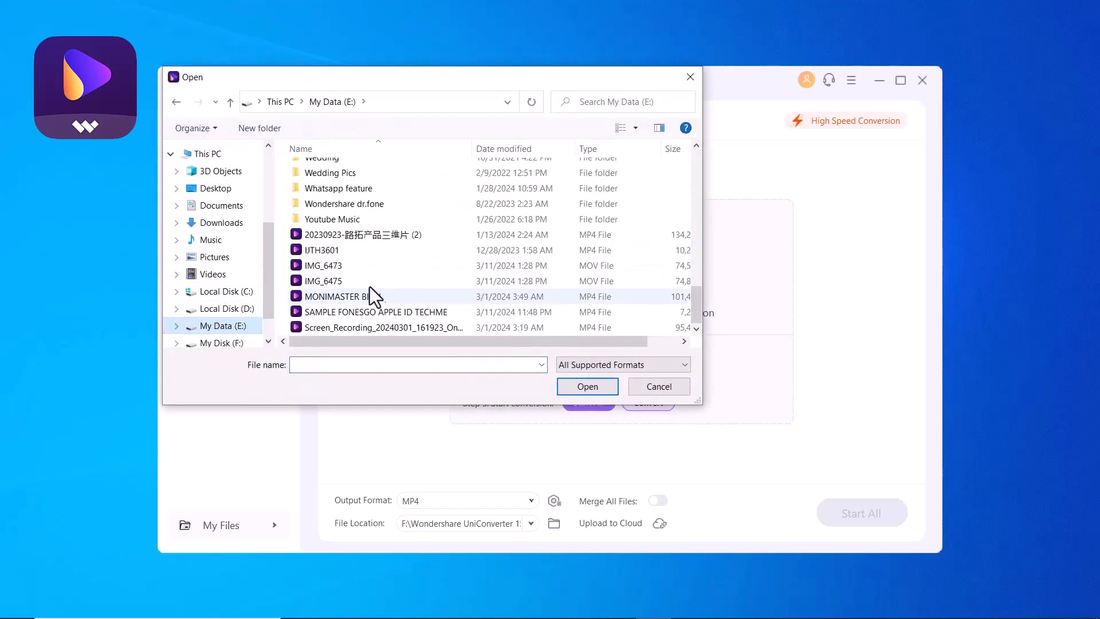
{"action": "left_click", "coordinate": [323, 265]}
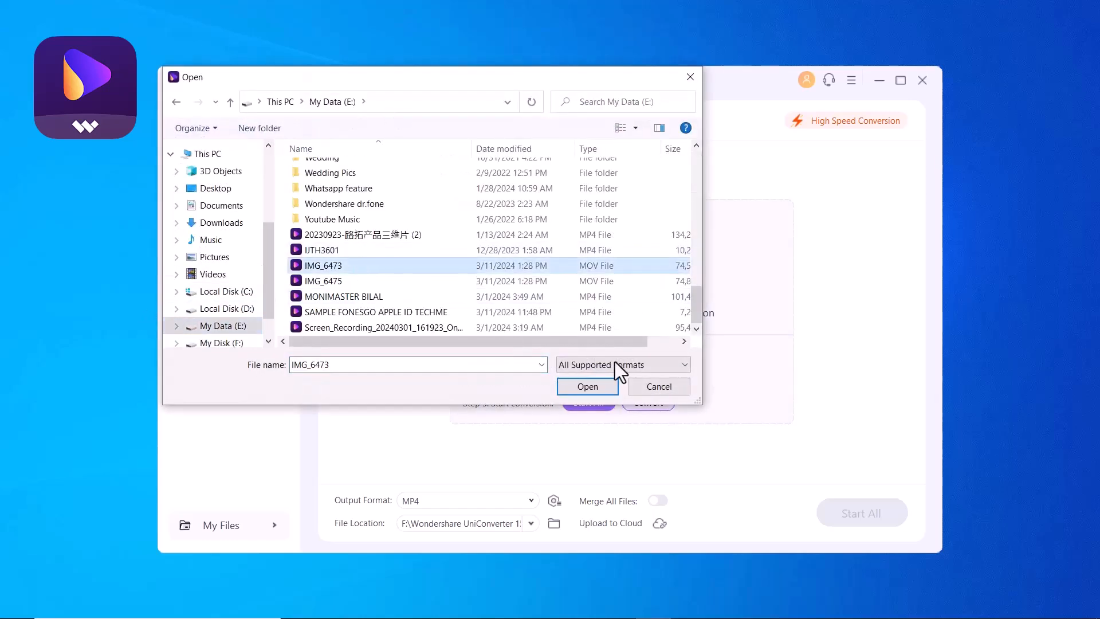
{"action": "left_click", "coordinate": [586, 386]}
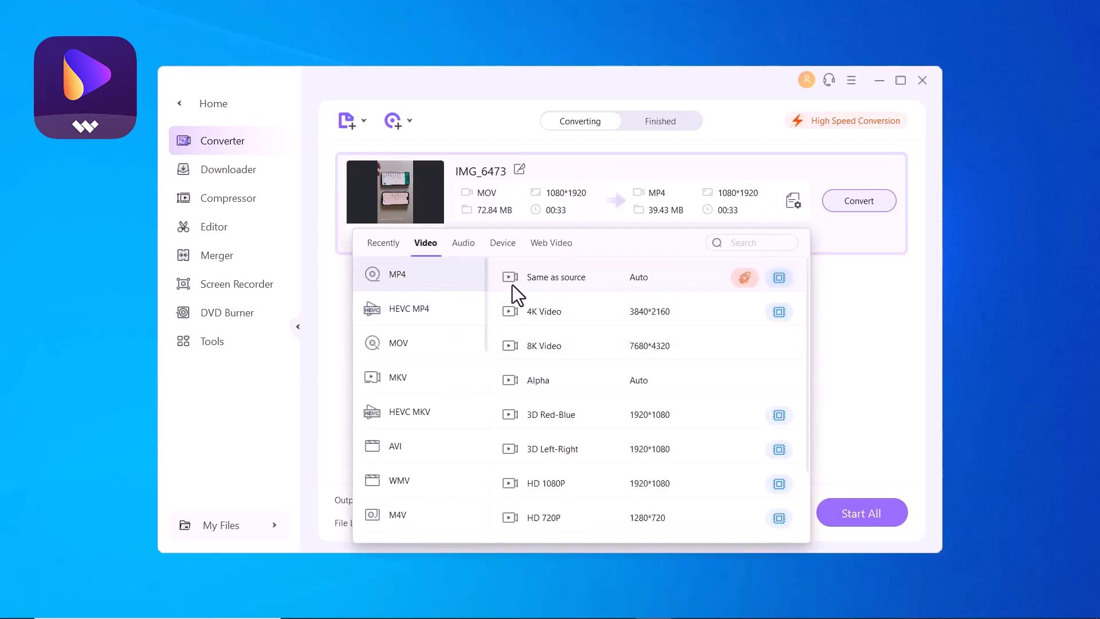
Browse the Audio, Device and Web Video output format tabs, then review High Speed Conversion options.
{"action": "scroll", "scroll_direction": "down", "scroll_amount": 3}
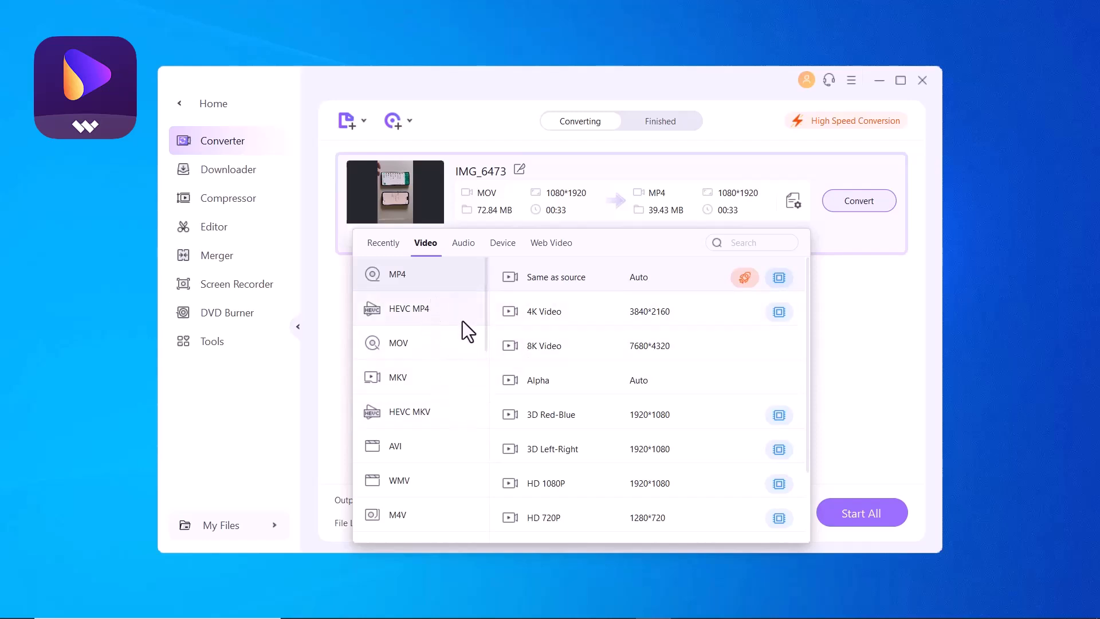
{"action": "left_click", "coordinate": [463, 243]}
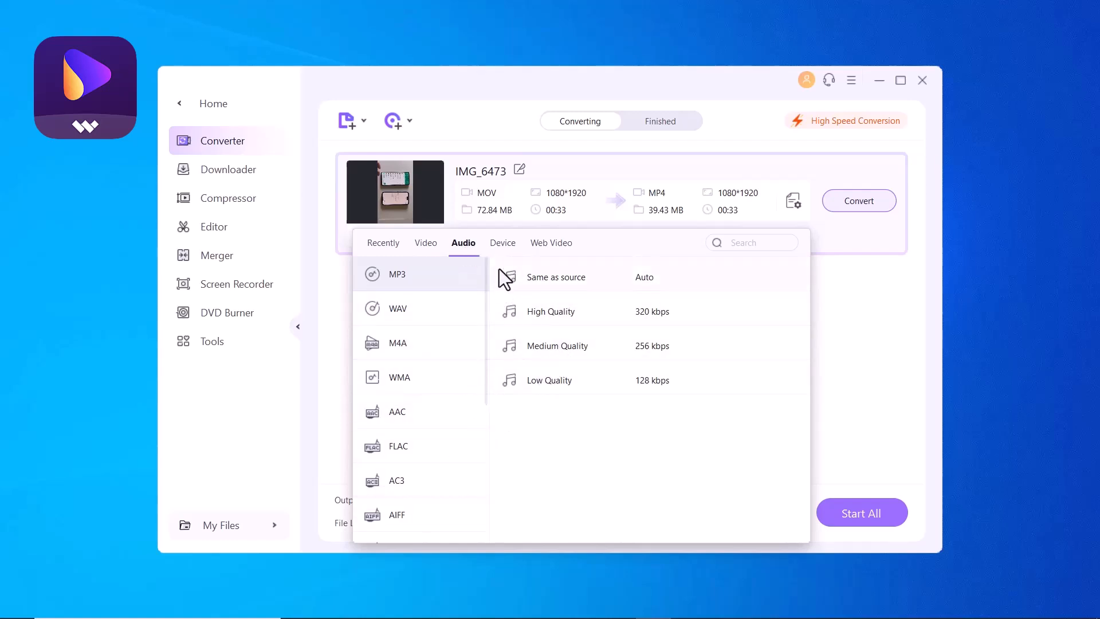
{"action": "left_click", "coordinate": [502, 243]}
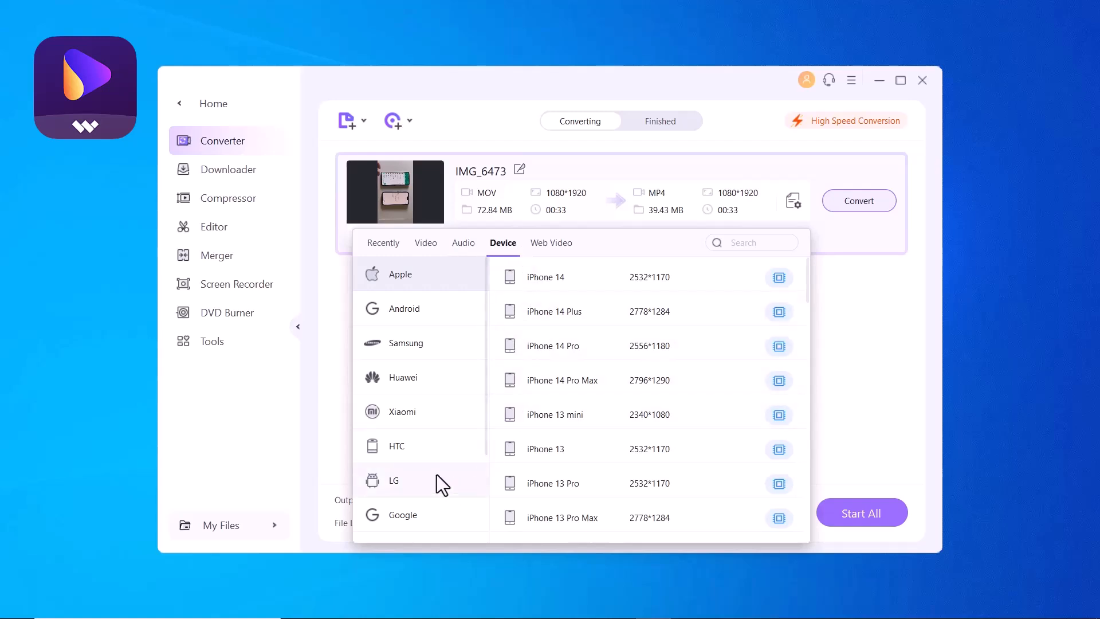
{"action": "left_click", "coordinate": [551, 243]}
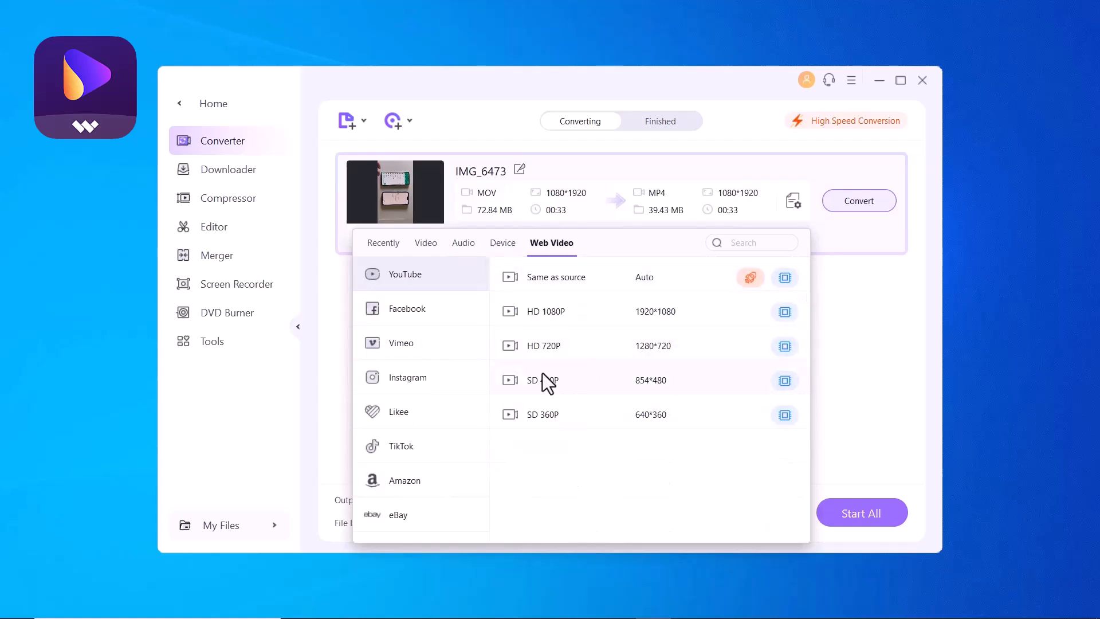
{"action": "left_click", "coordinate": [853, 121]}
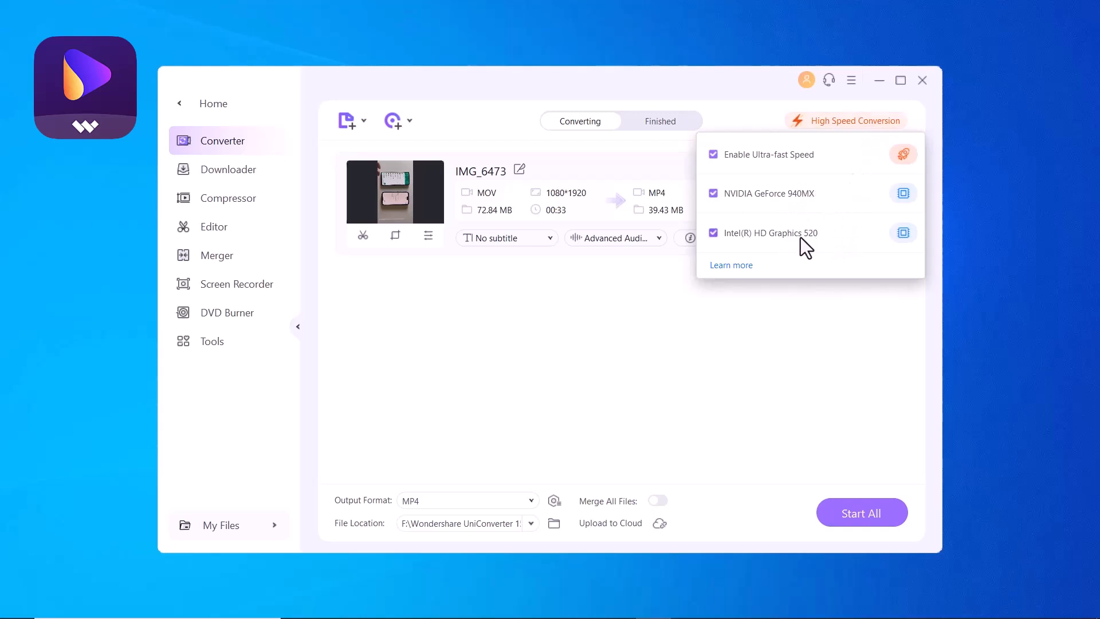
{"action": "mouse_move", "coordinate": [806, 261]}
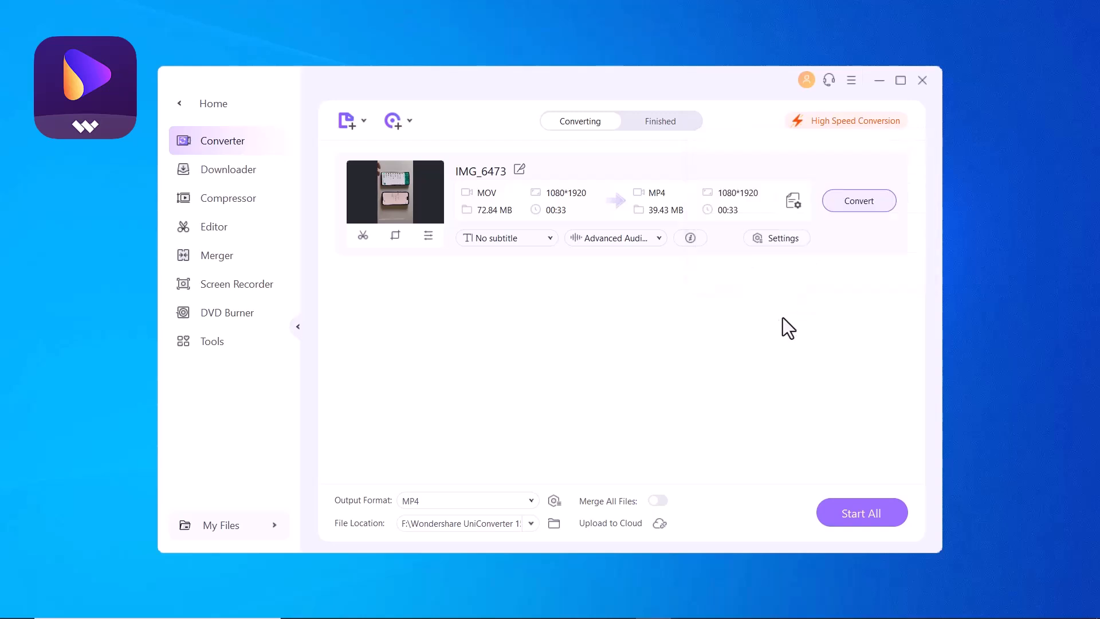
{"action": "mouse_move", "coordinate": [444, 520]}
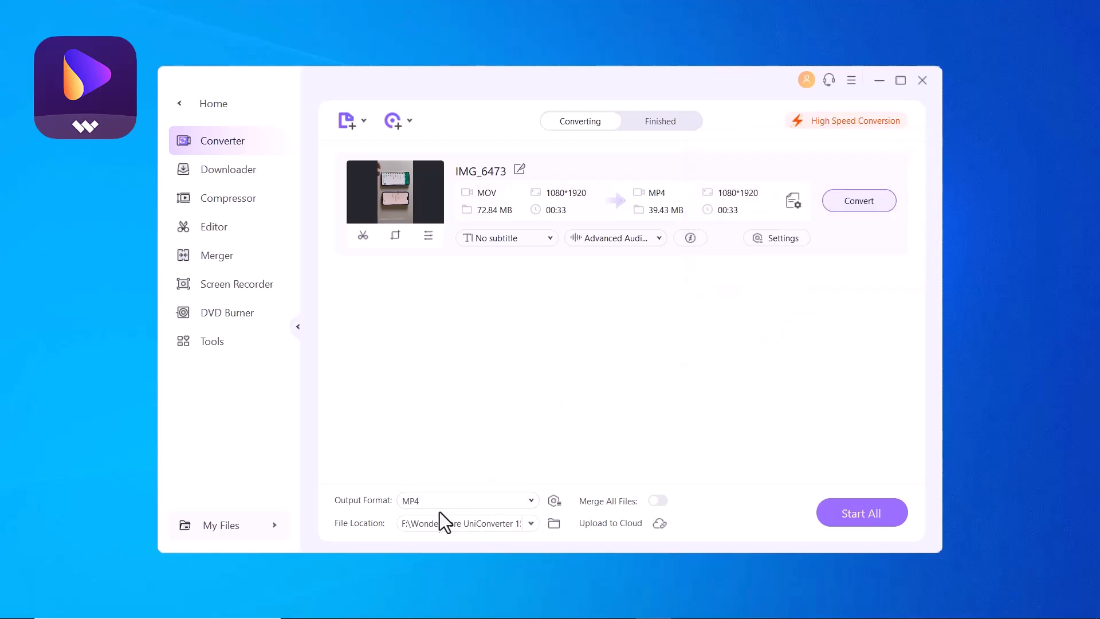
{"action": "mouse_move", "coordinate": [760, 437]}
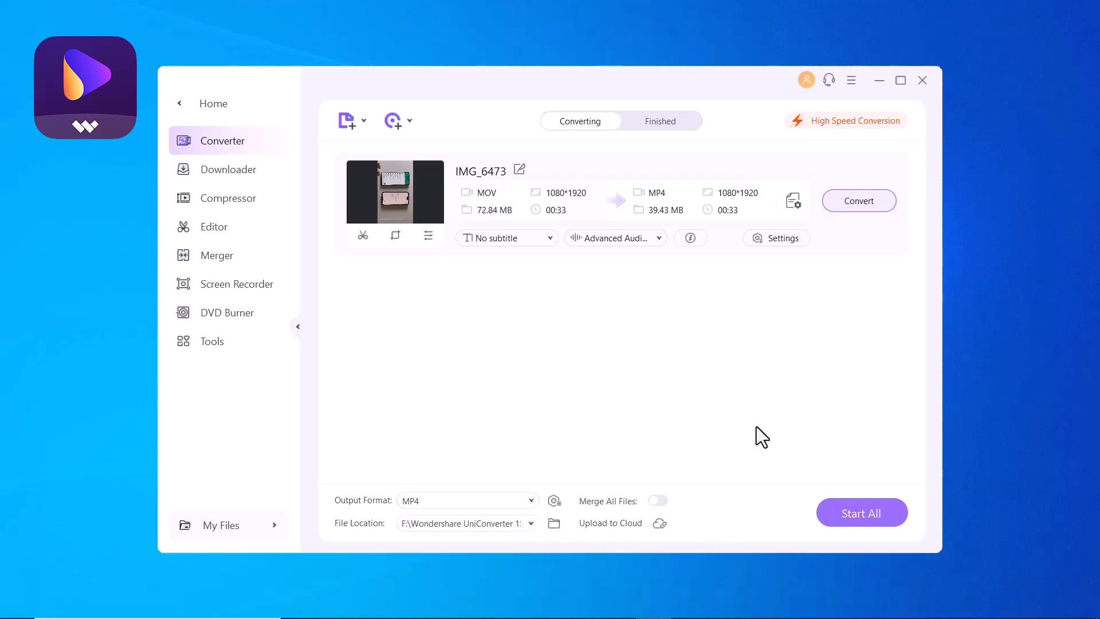
Convert IMG_6473 to an 11.21 MB MP4 and view the finished result.
{"action": "left_click", "coordinate": [861, 512]}
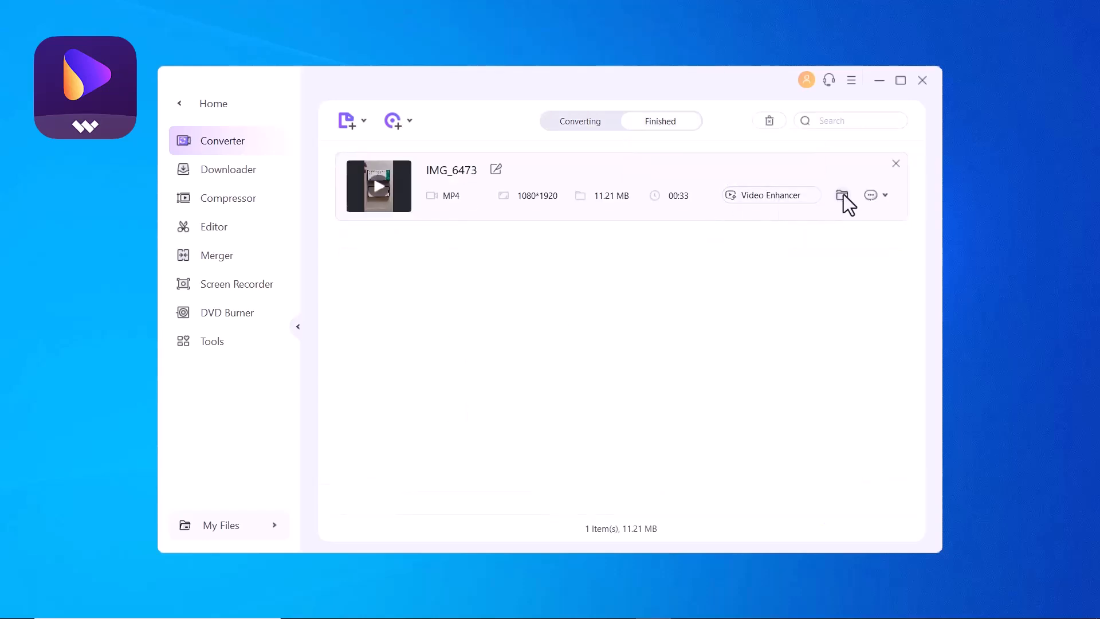
{"action": "left_click", "coordinate": [842, 195]}
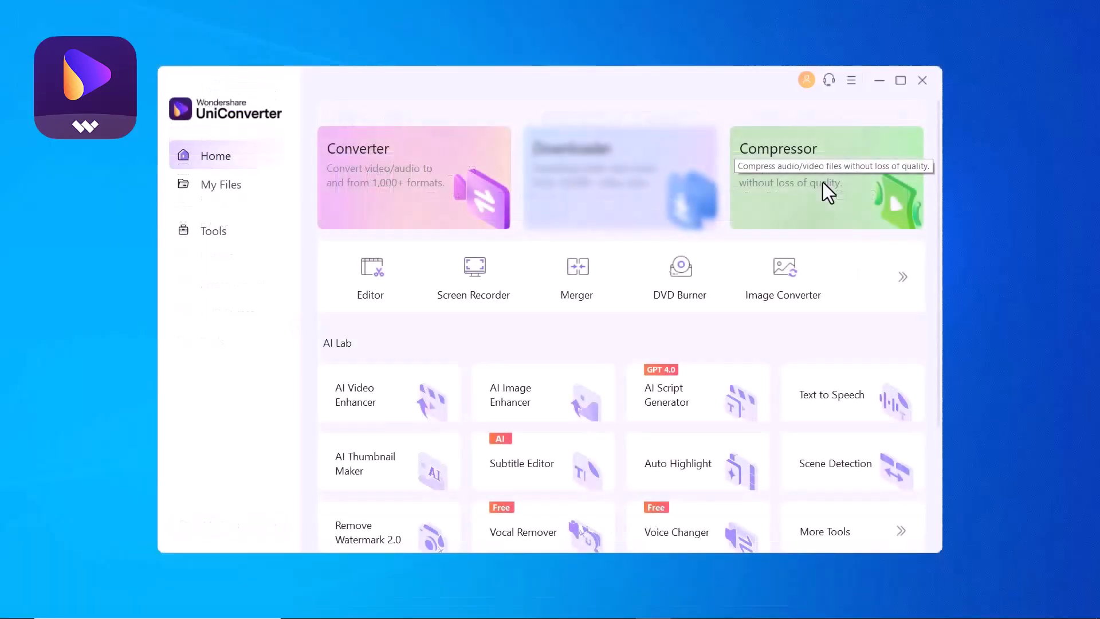
Load the 99.05 MB MONIMASTER BILAL MP4 from My Data (E:) into the Compressor.
{"action": "left_click", "coordinate": [826, 179]}
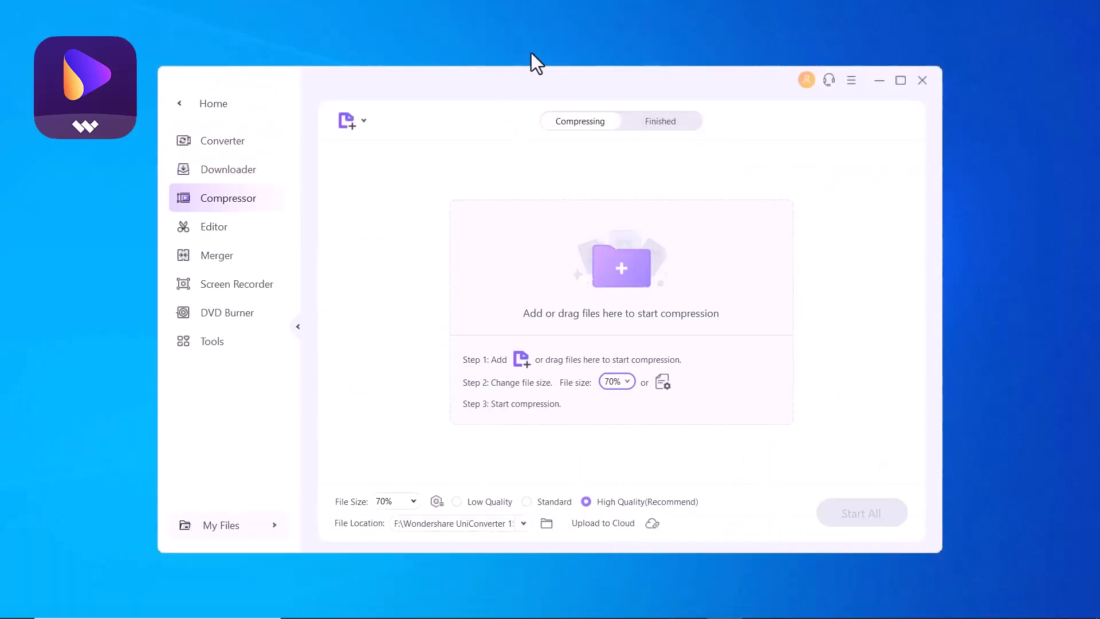
{"action": "mouse_move", "coordinate": [525, 75]}
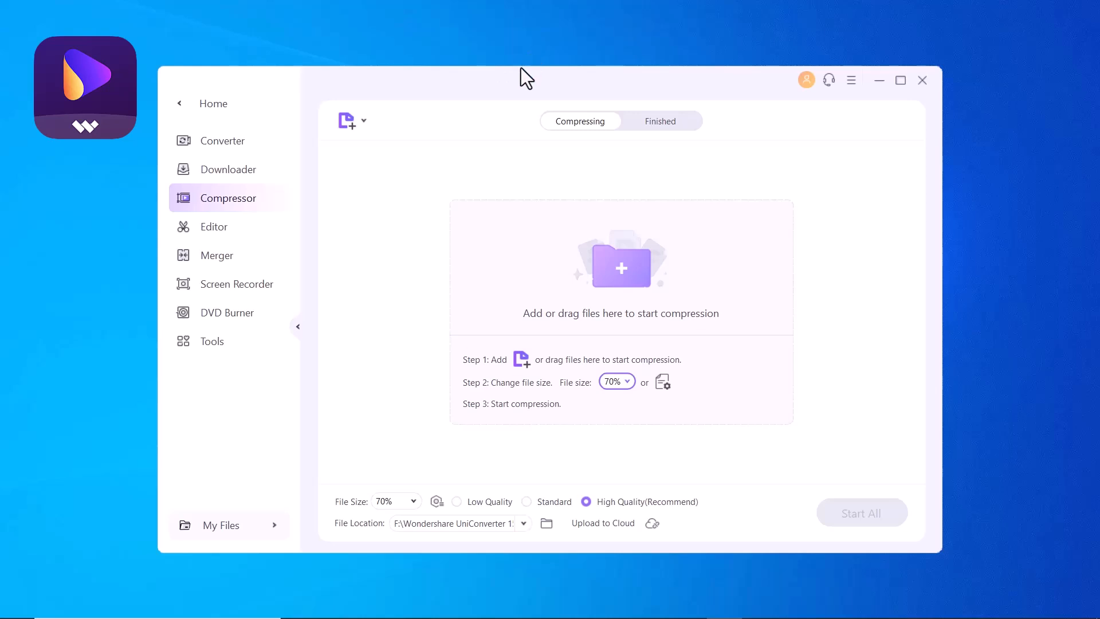
{"action": "mouse_move", "coordinate": [530, 329]}
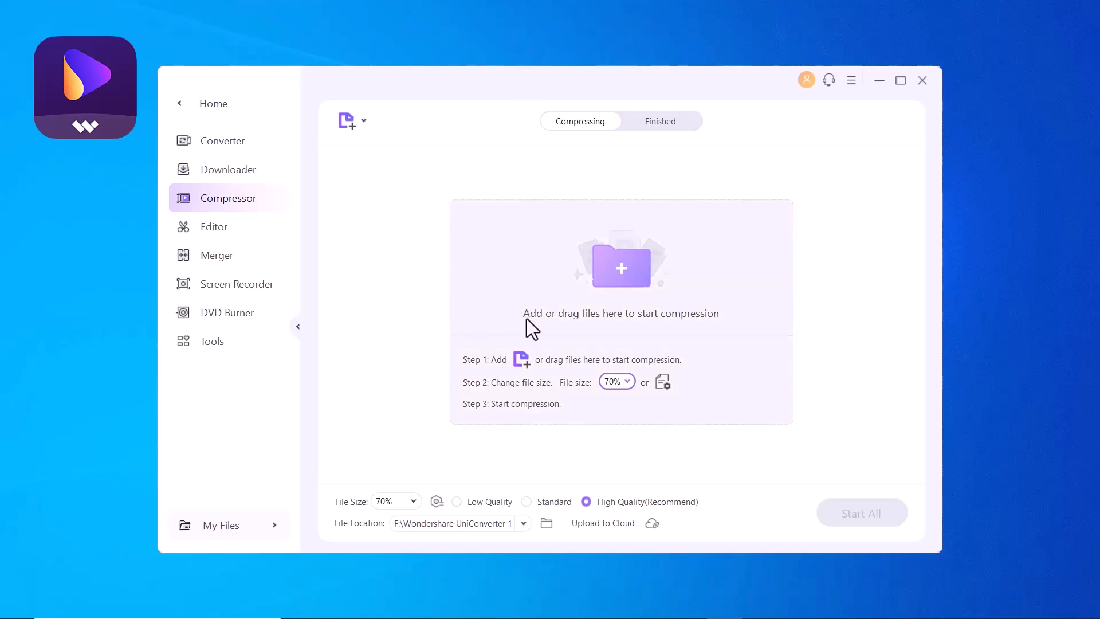
{"action": "mouse_move", "coordinate": [555, 379]}
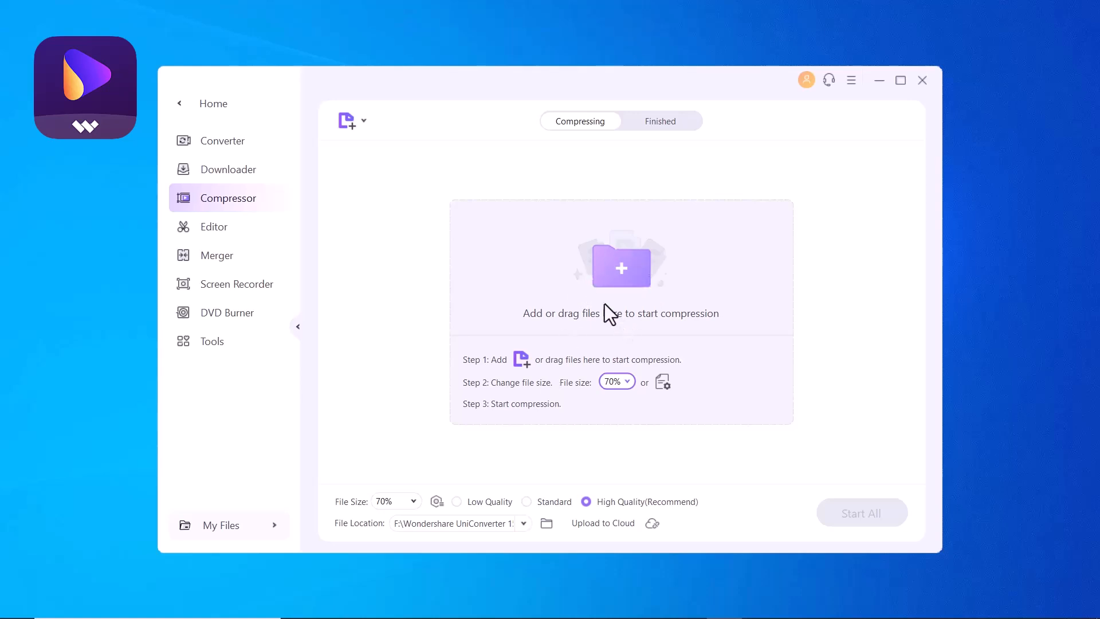
{"action": "mouse_move", "coordinate": [555, 238]}
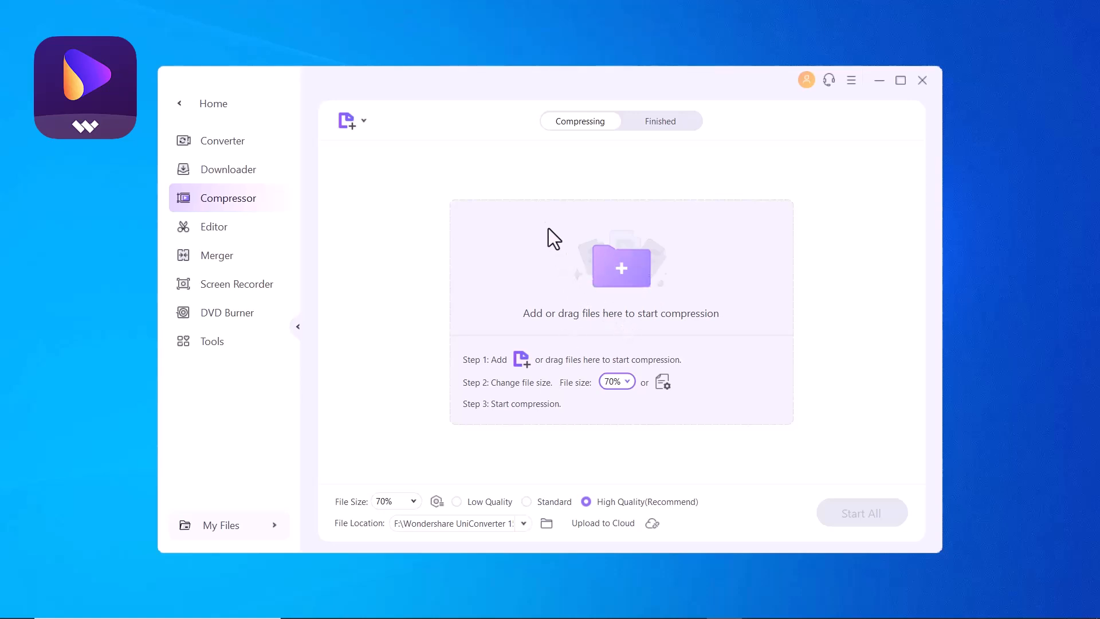
{"action": "mouse_move", "coordinate": [614, 290]}
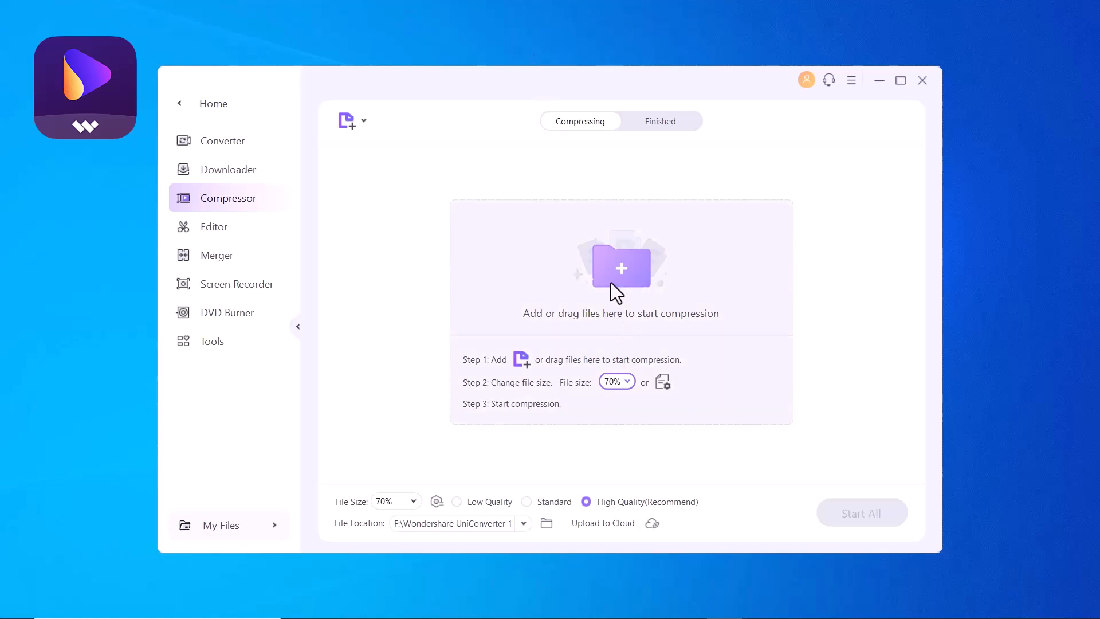
{"action": "left_click", "coordinate": [620, 265]}
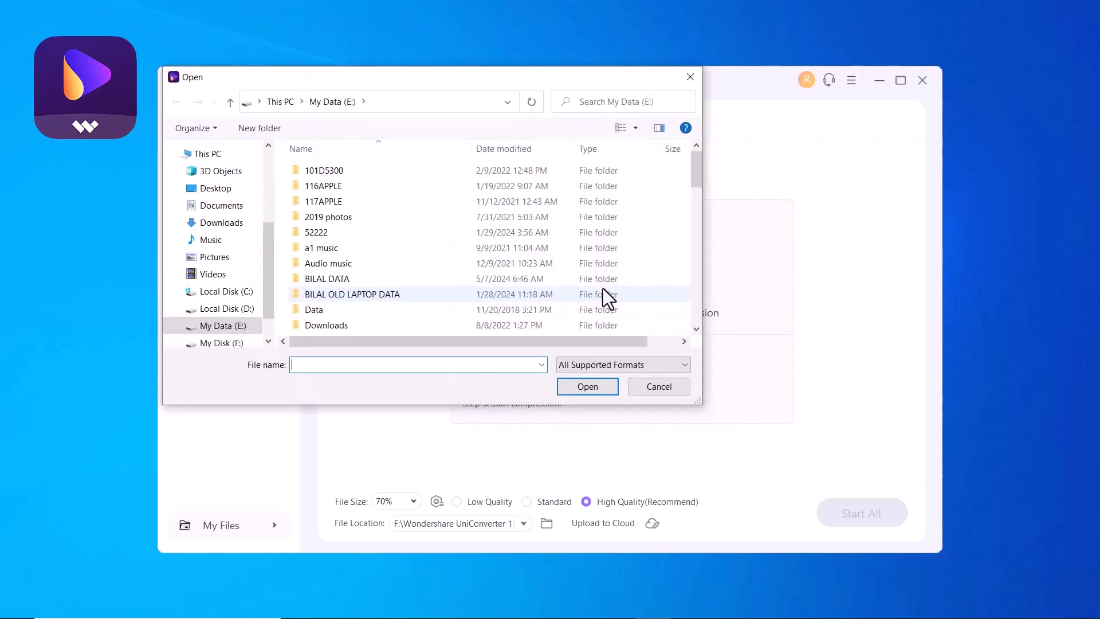
{"action": "scroll", "scroll_direction": "down", "scroll_amount": 3}
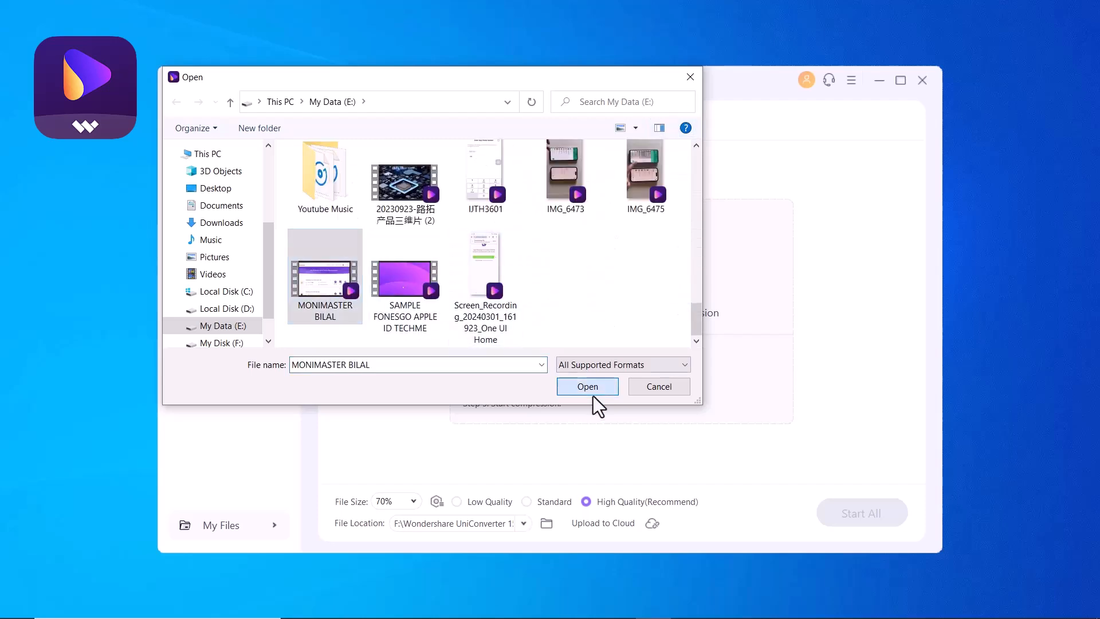
{"action": "left_click", "coordinate": [586, 386]}
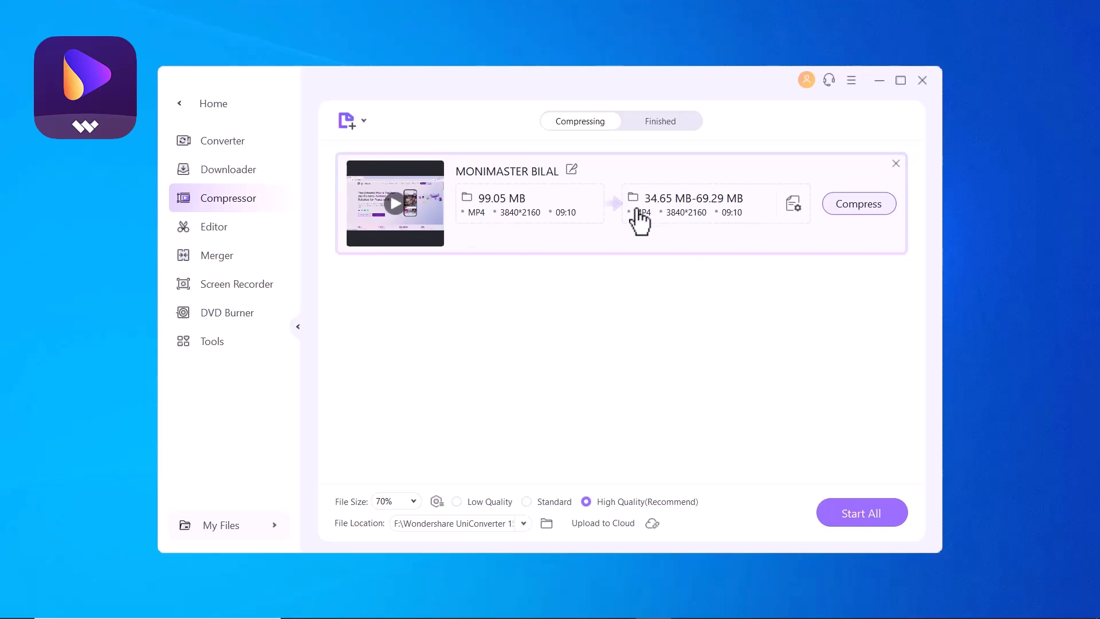
Set the video's compression ratio to 70% with High Quality.
{"action": "left_click", "coordinate": [795, 204]}
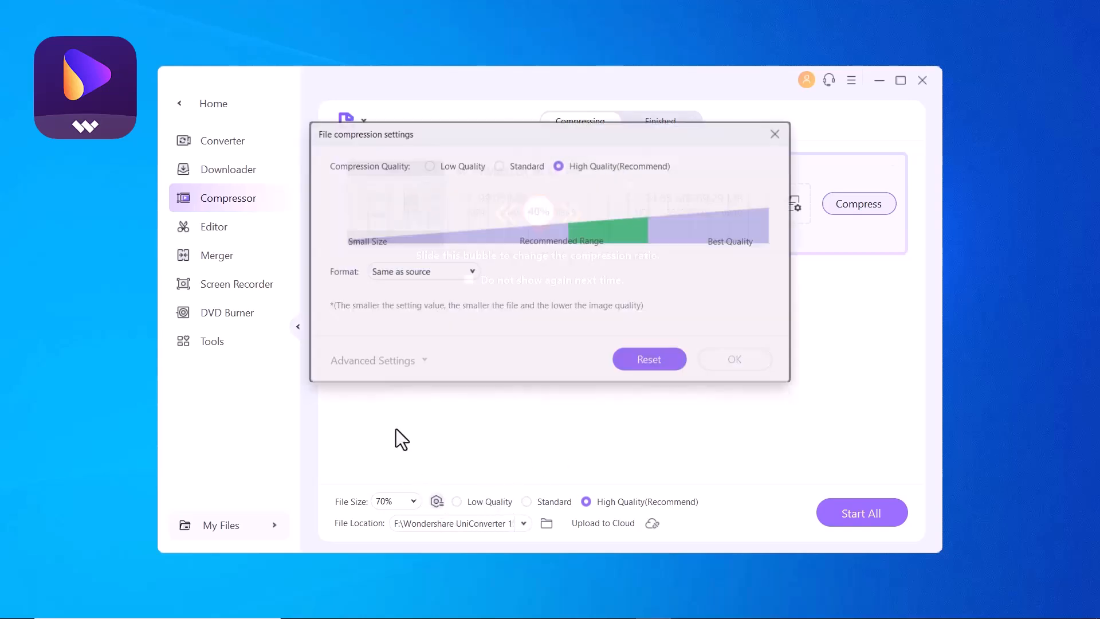
{"action": "left_click_drag", "start_coordinate": [538, 211], "coordinate": [628, 207]}
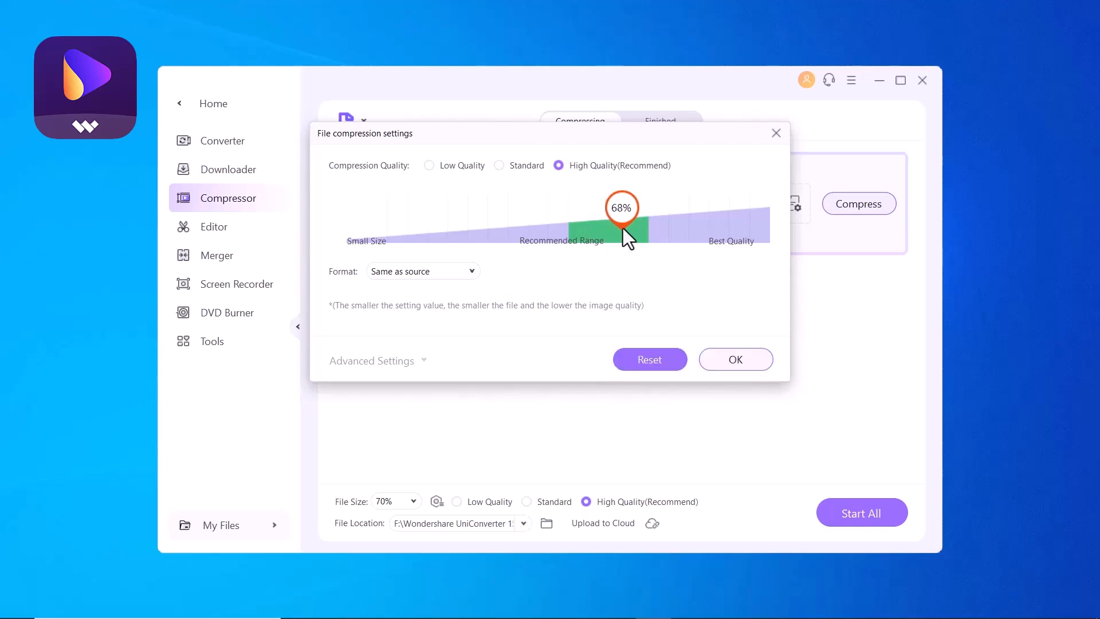
{"action": "left_click_drag", "start_coordinate": [621, 208], "coordinate": [629, 209]}
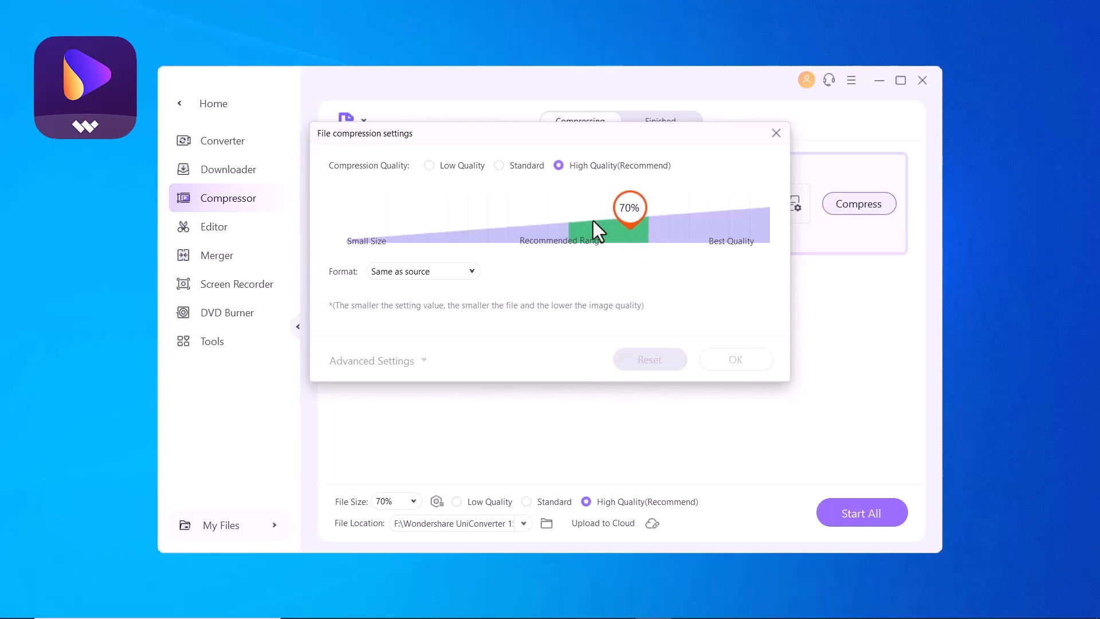
{"action": "mouse_move", "coordinate": [692, 406]}
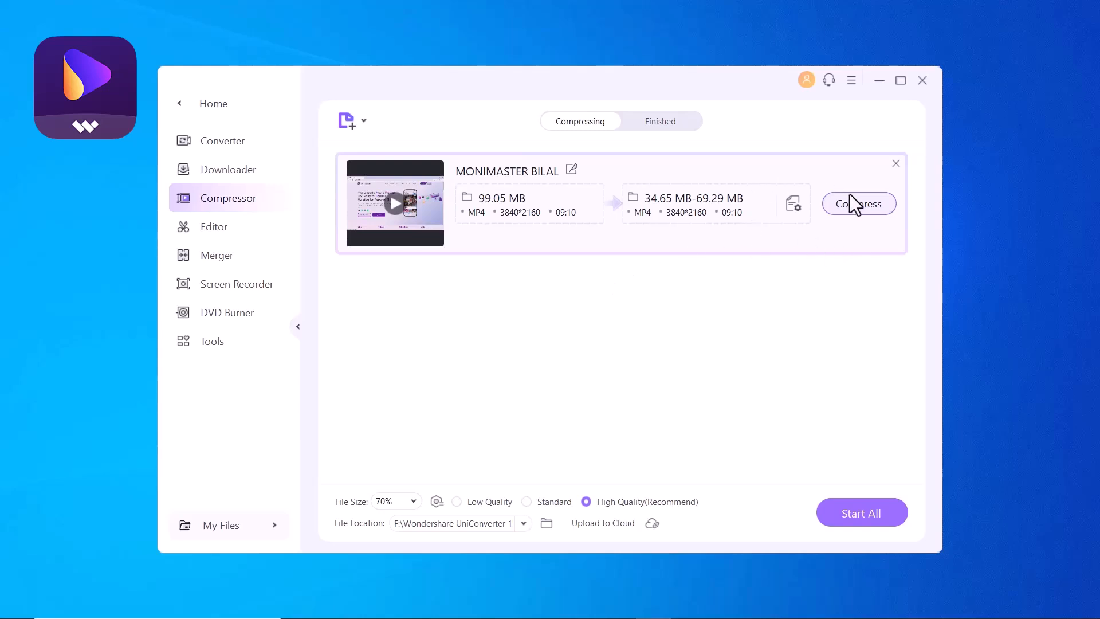
Compress the video to a 66.01 MB MP4 and return Home.
{"action": "left_click", "coordinate": [858, 204]}
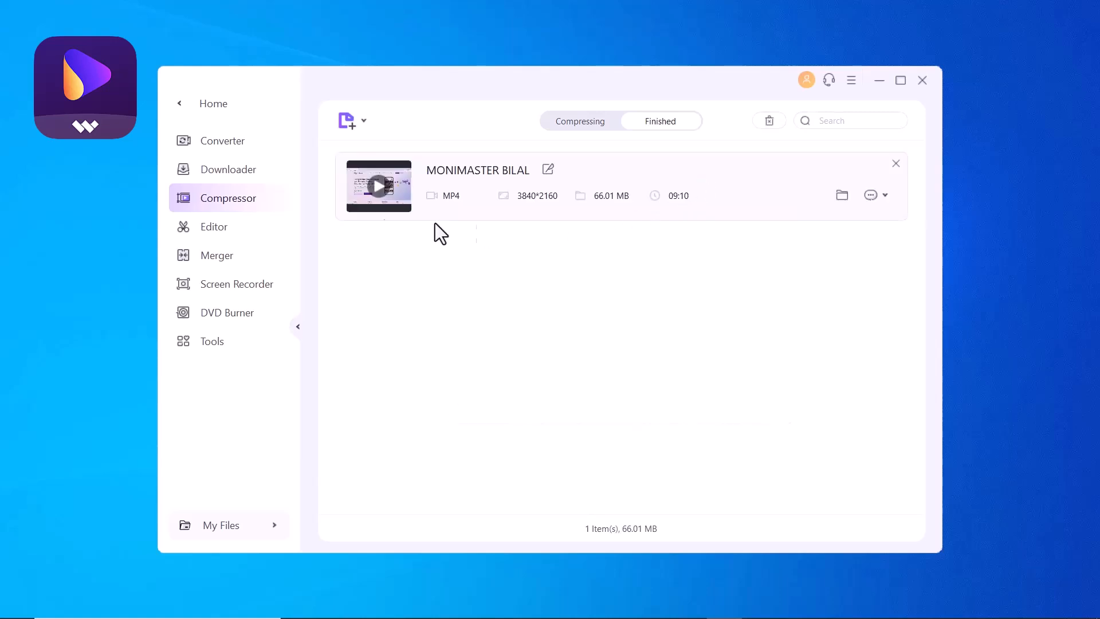
{"action": "mouse_move", "coordinate": [575, 216]}
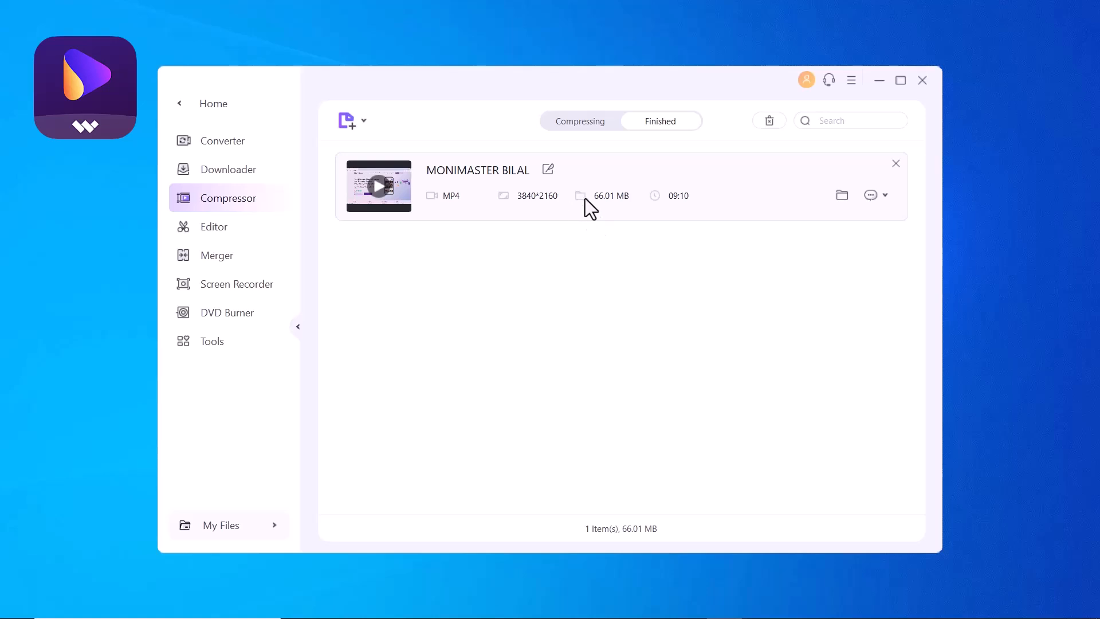
{"action": "left_click", "coordinate": [212, 103]}
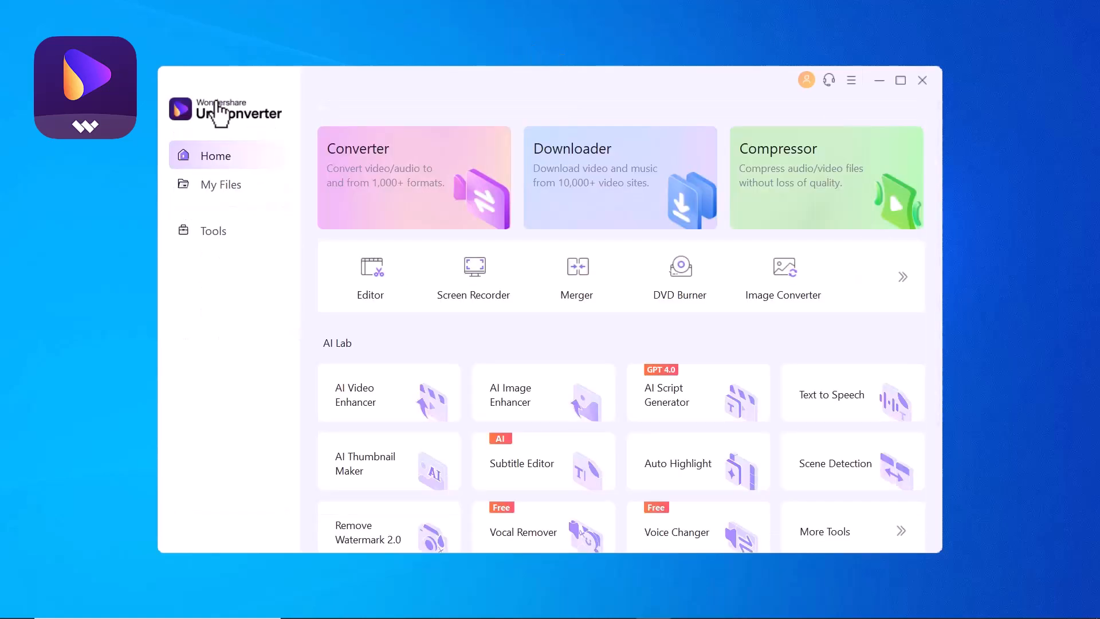
Go to the Tools list and launch the AI Script Generator.
{"action": "scroll", "scroll_direction": "down", "scroll_amount": 3}
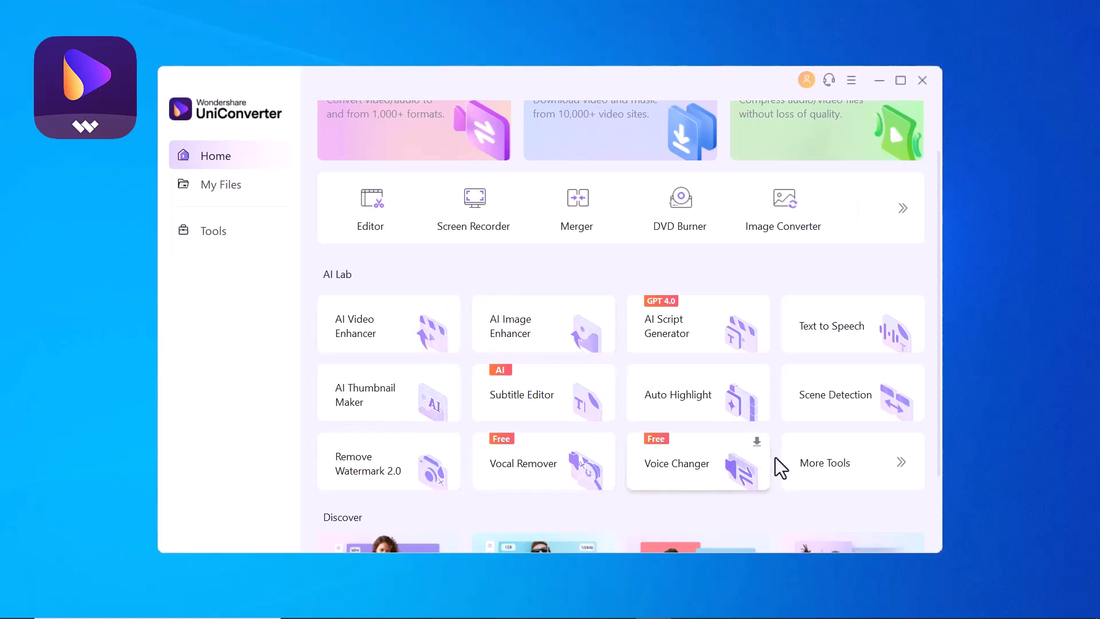
{"action": "left_click", "coordinate": [213, 230]}
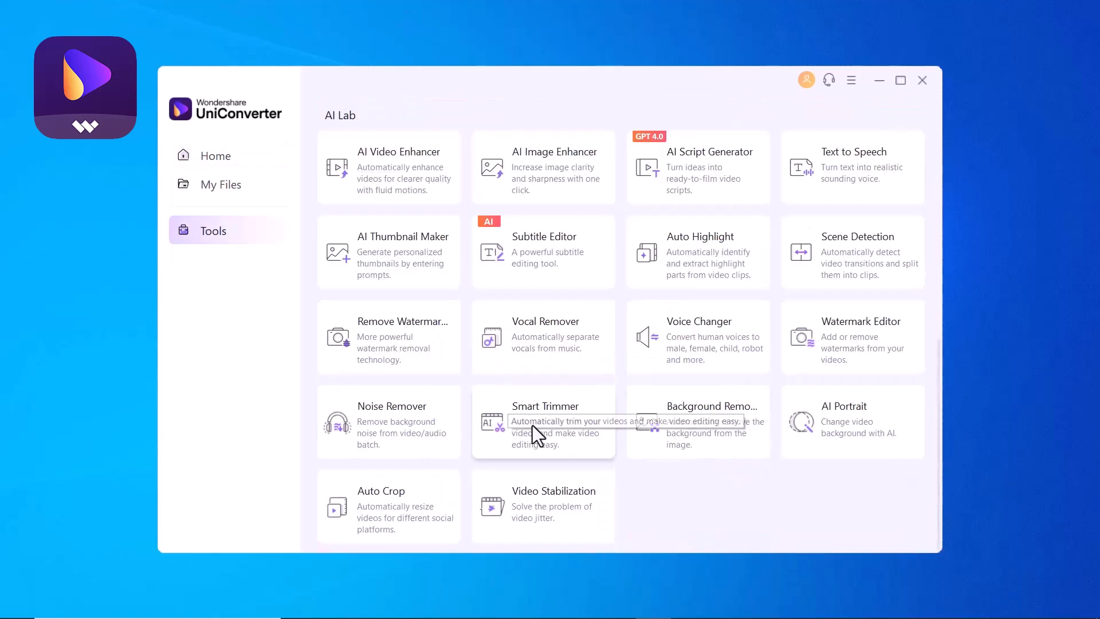
{"action": "mouse_move", "coordinate": [567, 45]}
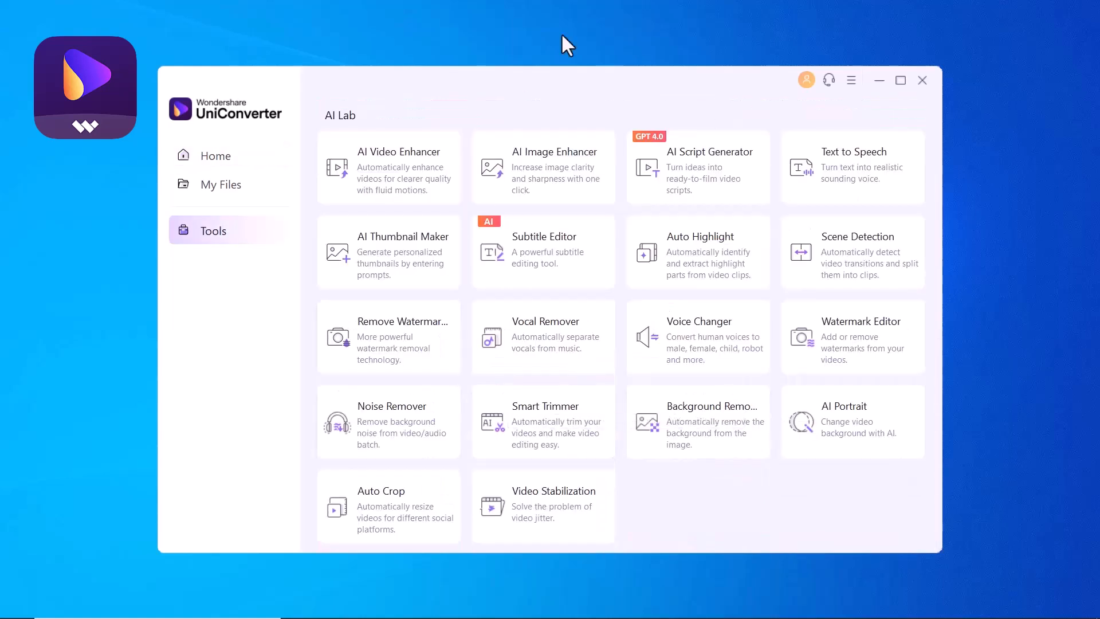
{"action": "mouse_move", "coordinate": [679, 188]}
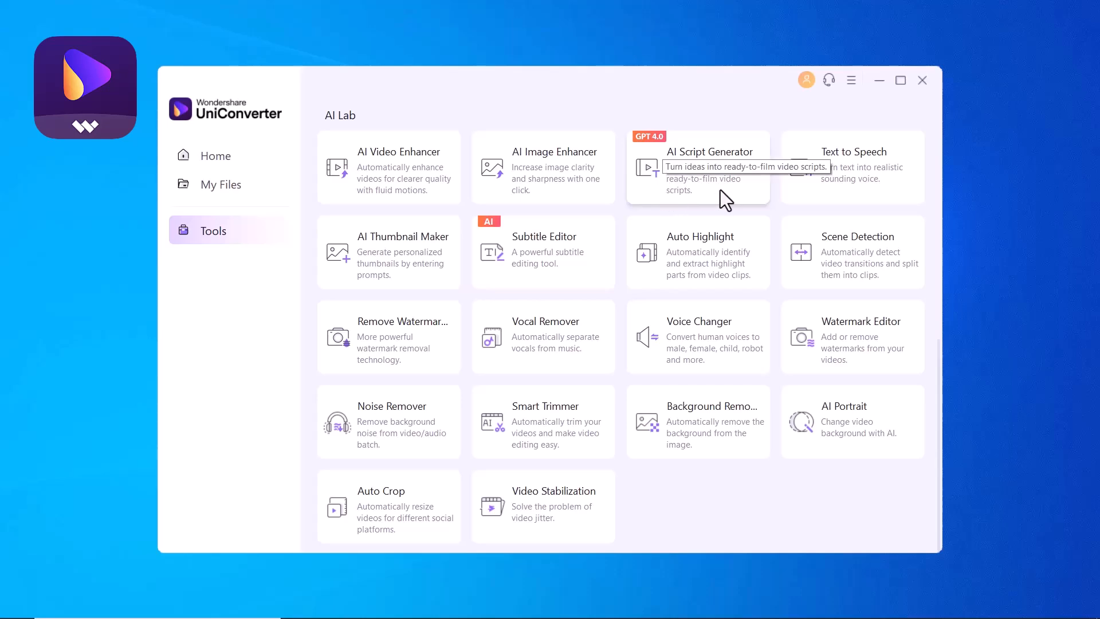
{"action": "left_click", "coordinate": [710, 168]}
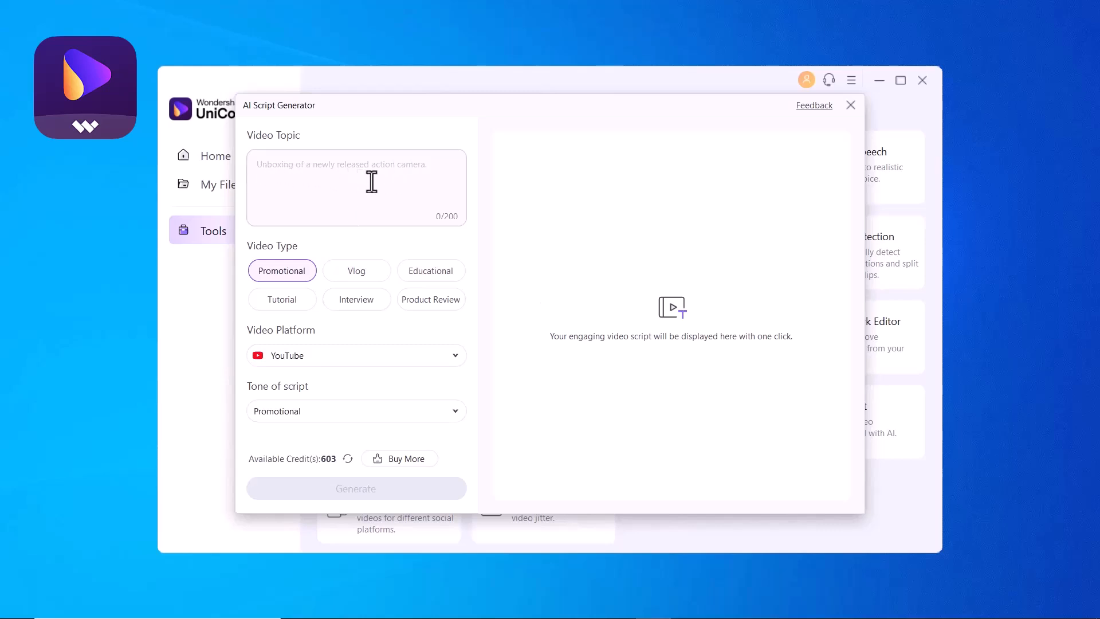
Generate a formal educational YouTube script on technology in education and copy it.
{"action": "type", "text": "Wri"}
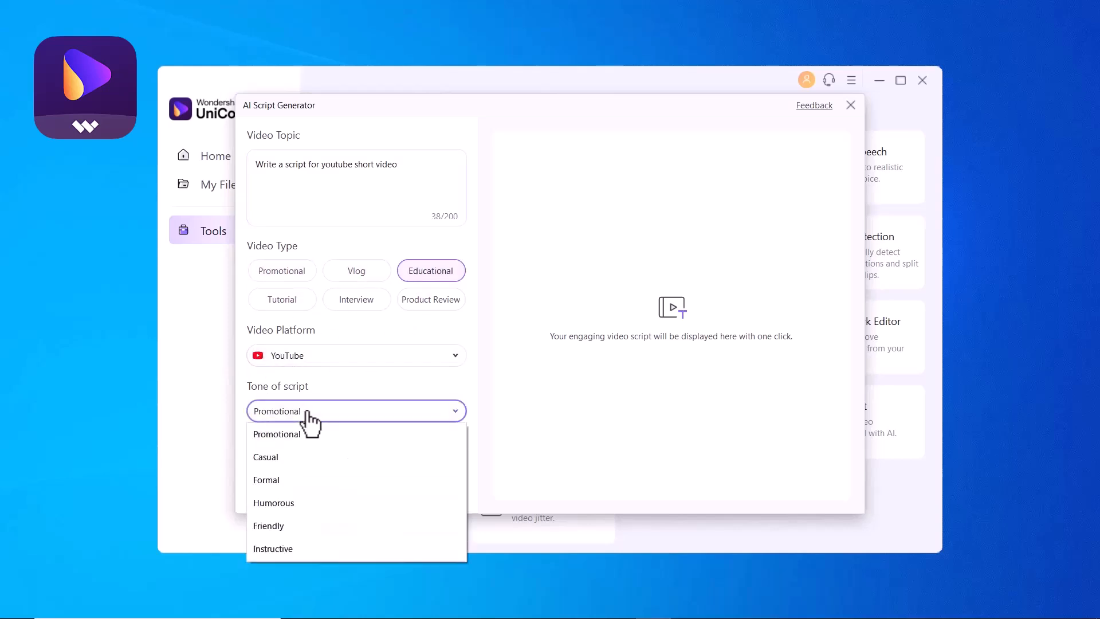
{"action": "mouse_move", "coordinate": [347, 464]}
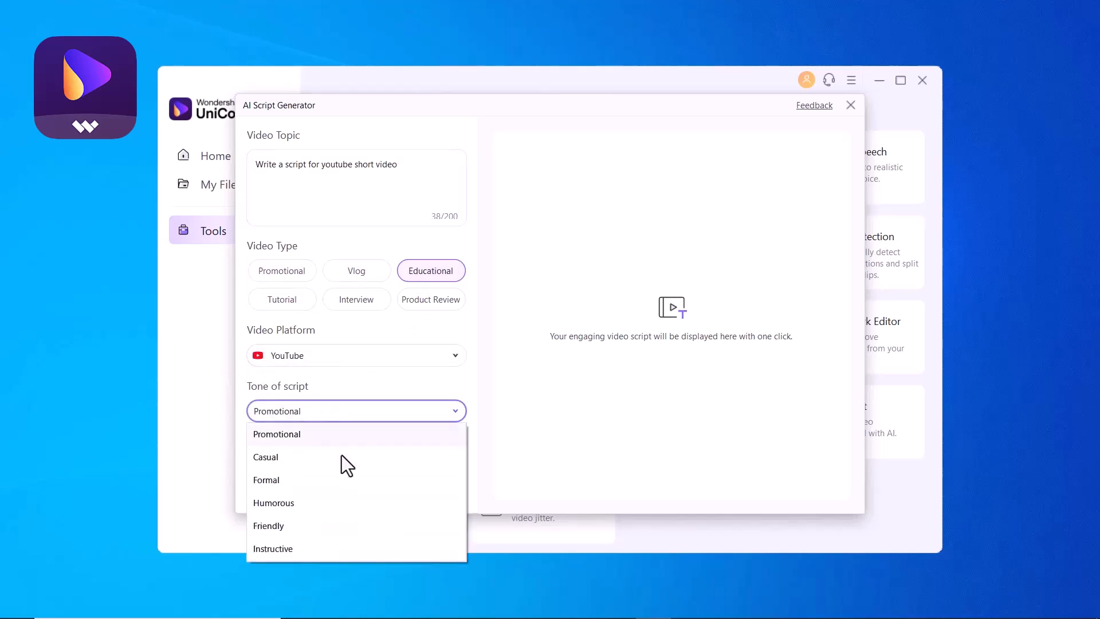
{"action": "left_click", "coordinate": [266, 480]}
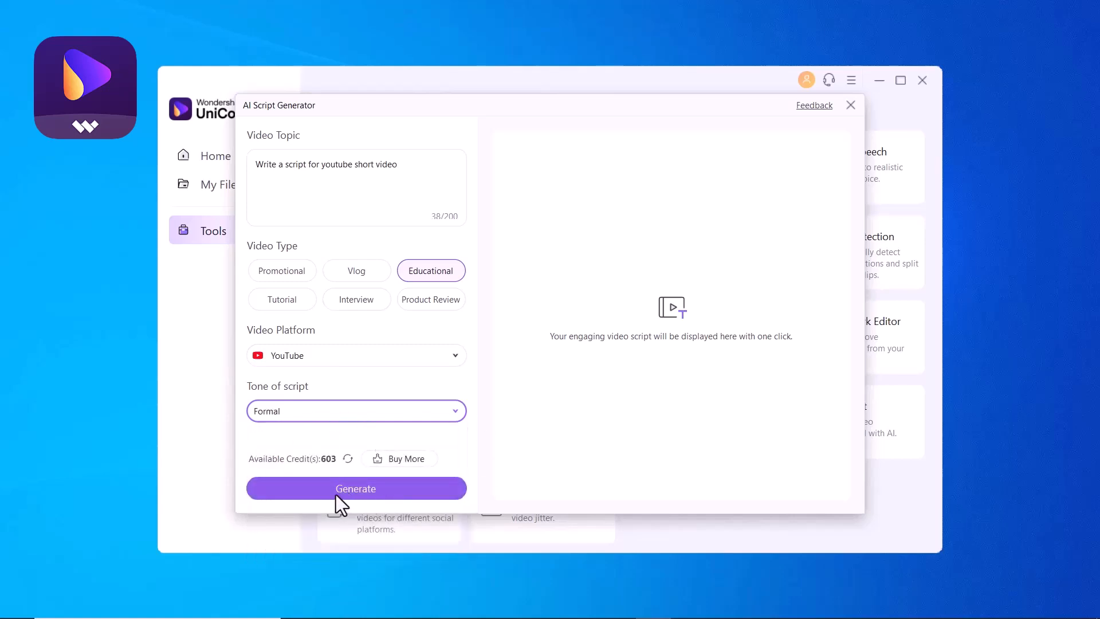
{"action": "mouse_move", "coordinate": [393, 504]}
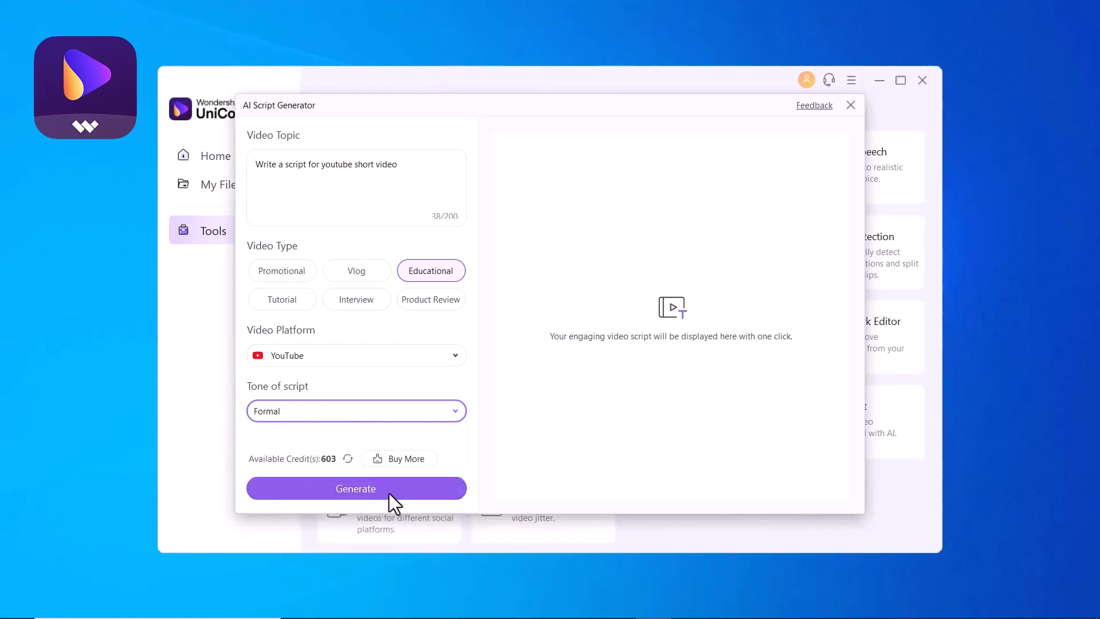
{"action": "left_click", "coordinate": [355, 488]}
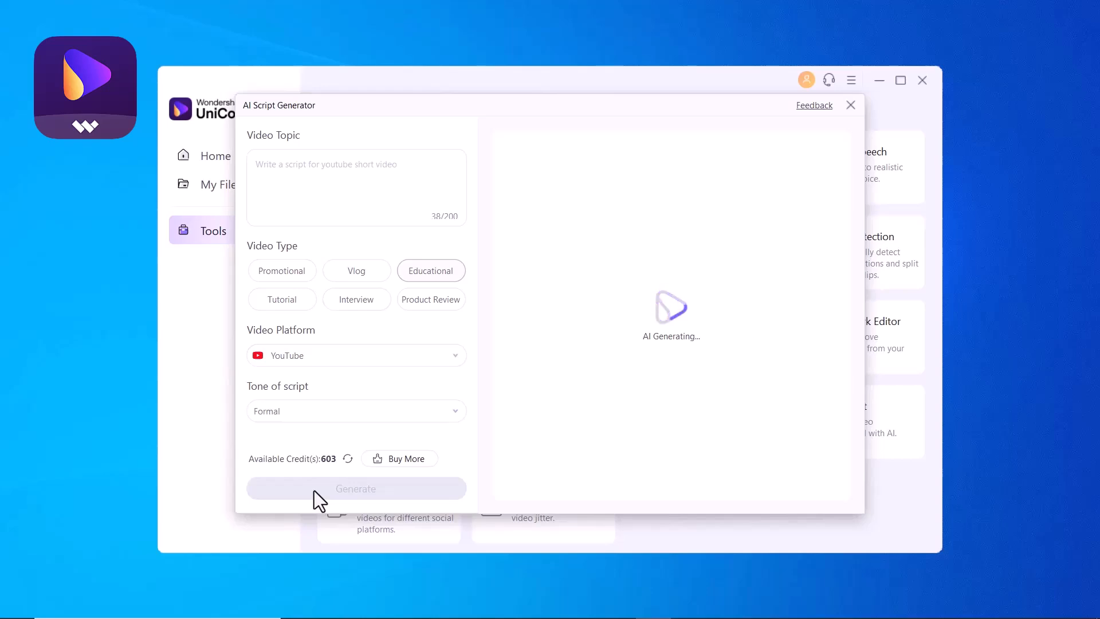
{"action": "left_click", "coordinate": [355, 488]}
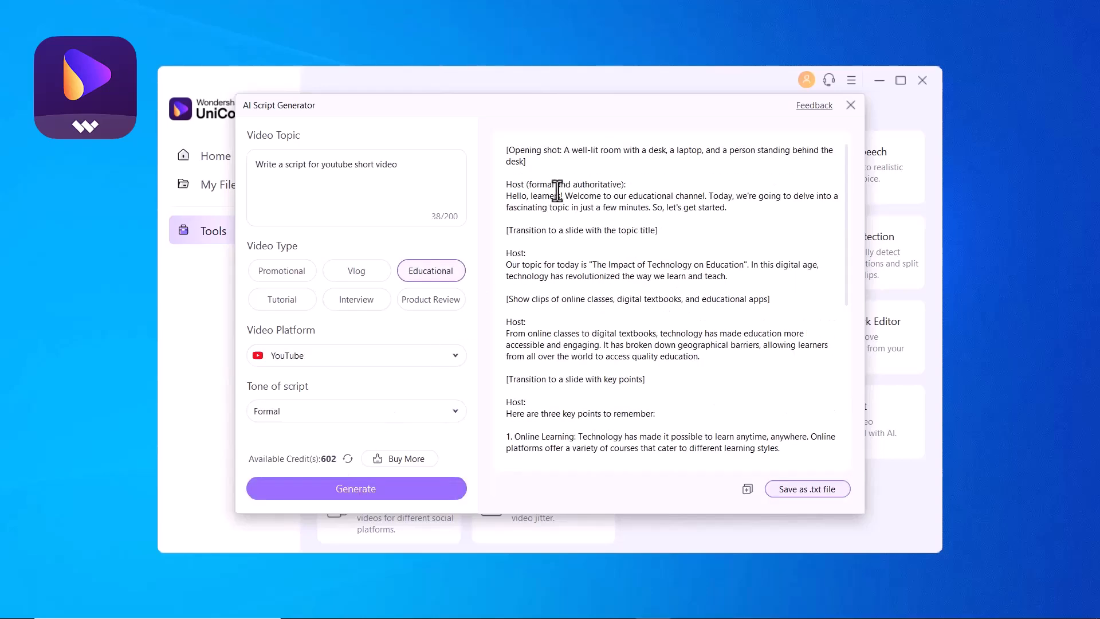
{"action": "scroll", "scroll_direction": "down", "scroll_amount": 3}
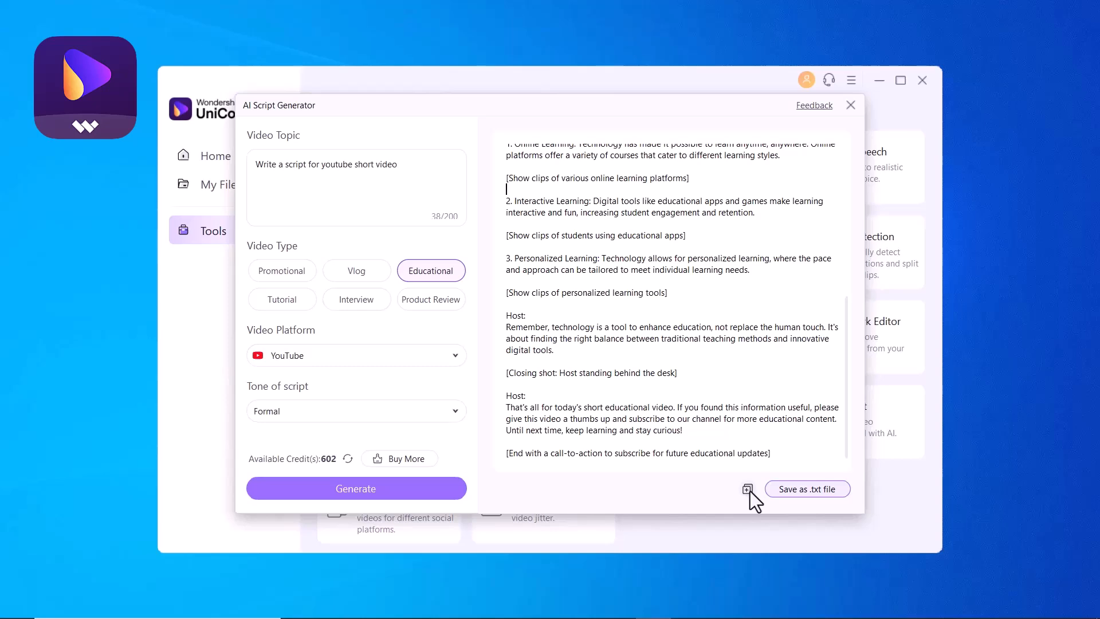
{"action": "left_click", "coordinate": [850, 105]}
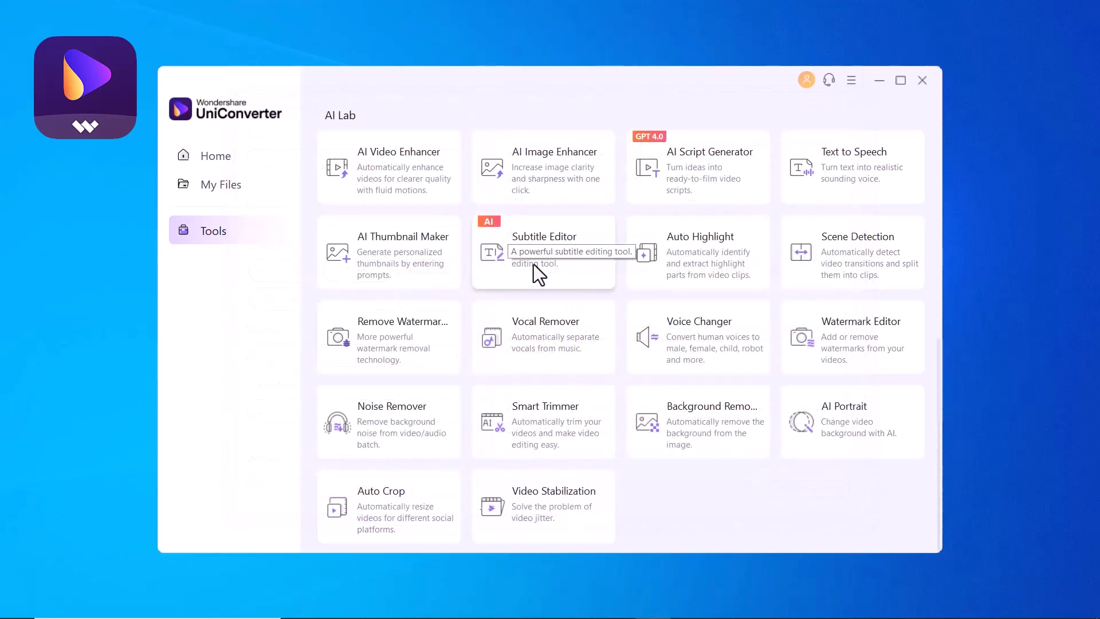
Load the AcePDF screen-recording video into the Subtitle Editor and pause playback.
{"action": "left_click", "coordinate": [543, 251]}
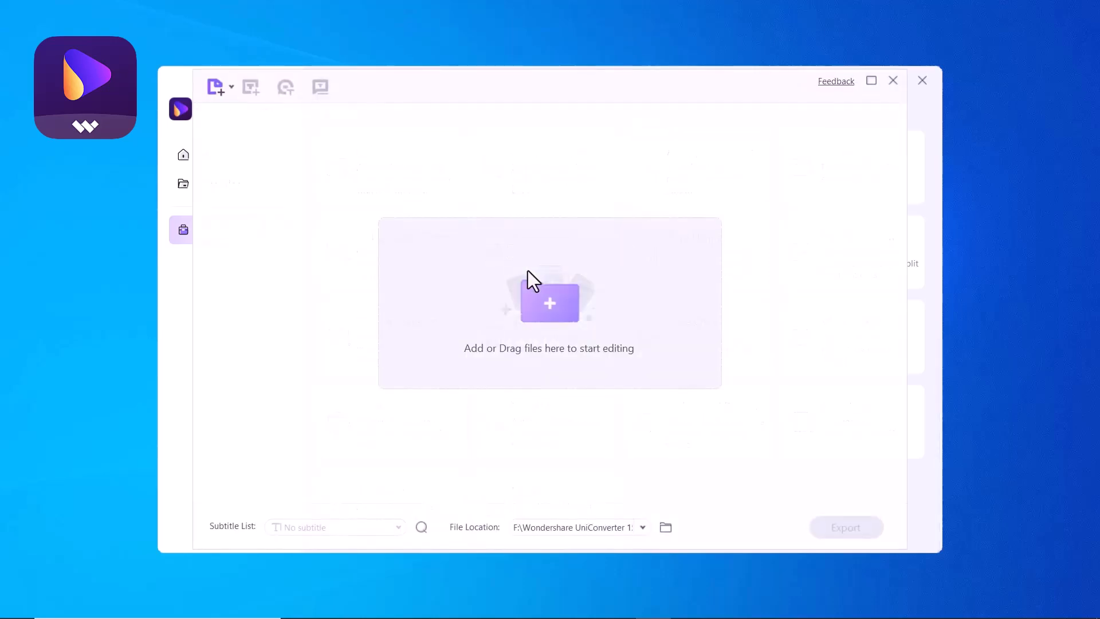
{"action": "left_click", "coordinate": [549, 303]}
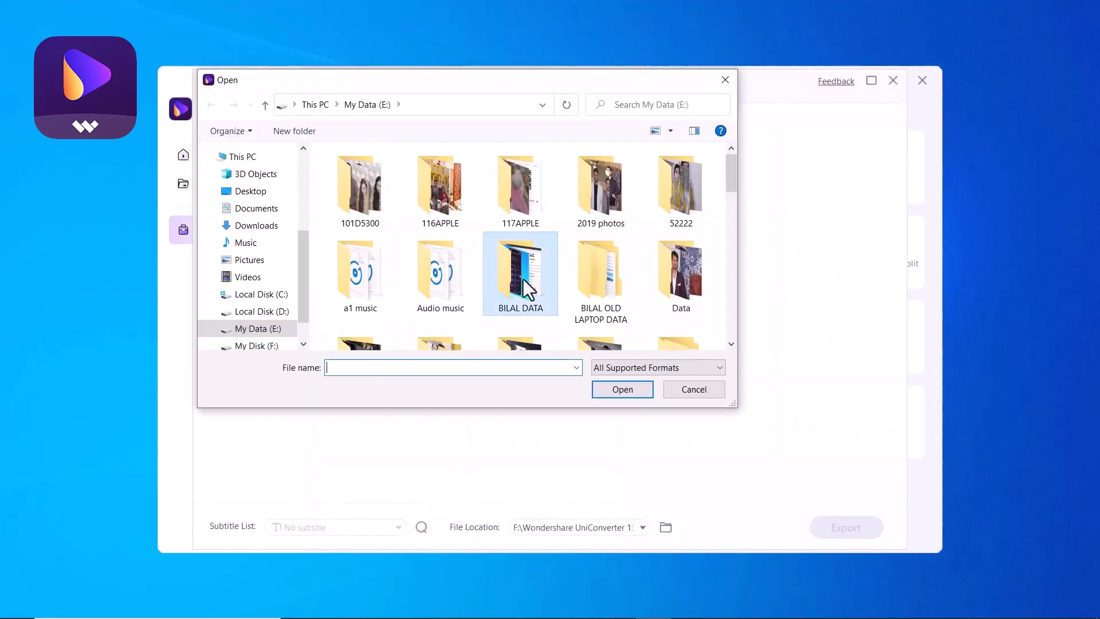
{"action": "left_click", "coordinate": [692, 390]}
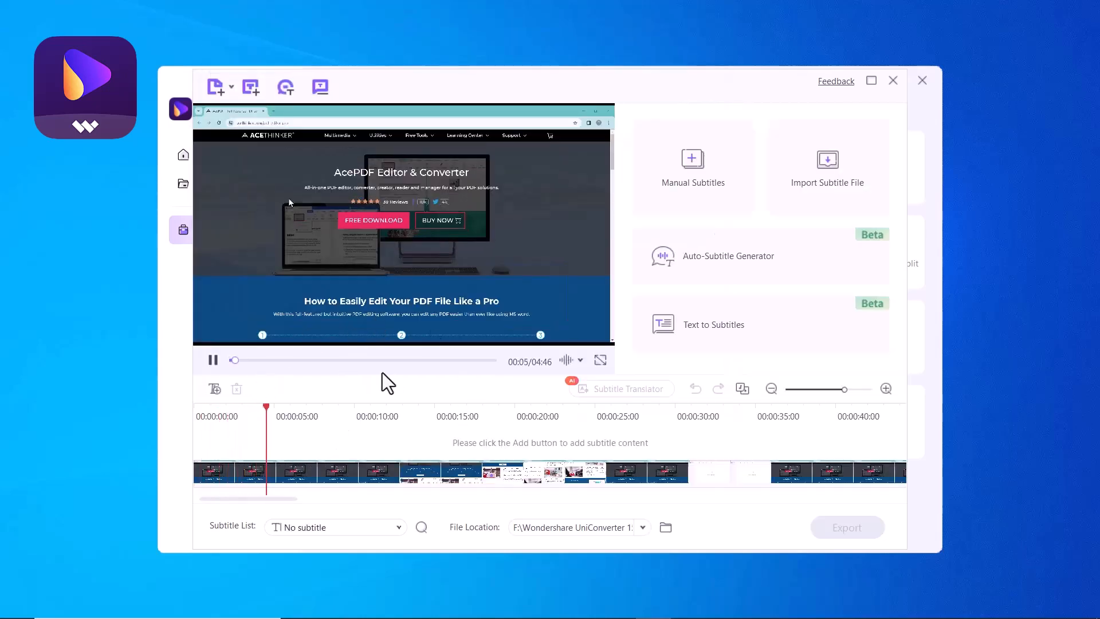
{"action": "left_click", "coordinate": [213, 360]}
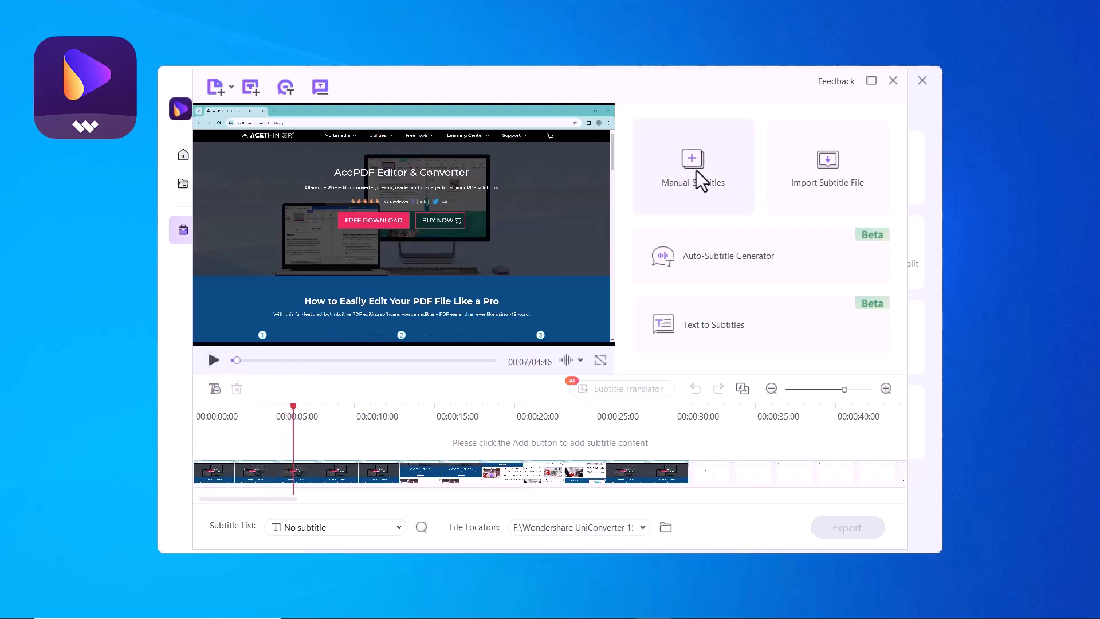
{"action": "mouse_move", "coordinate": [826, 182]}
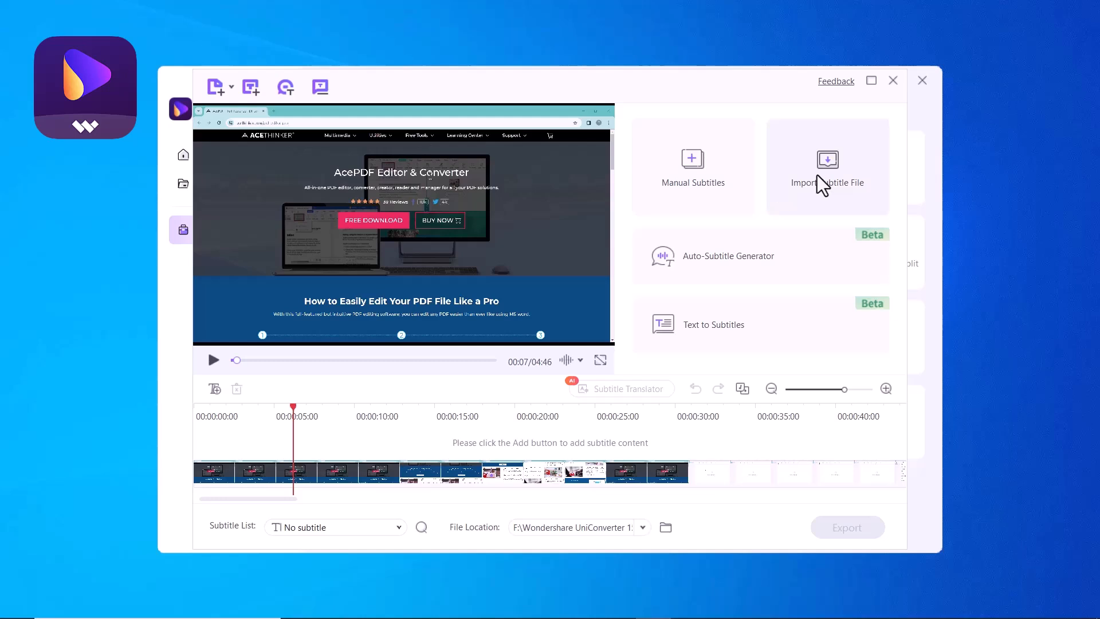
{"action": "mouse_move", "coordinate": [770, 273]}
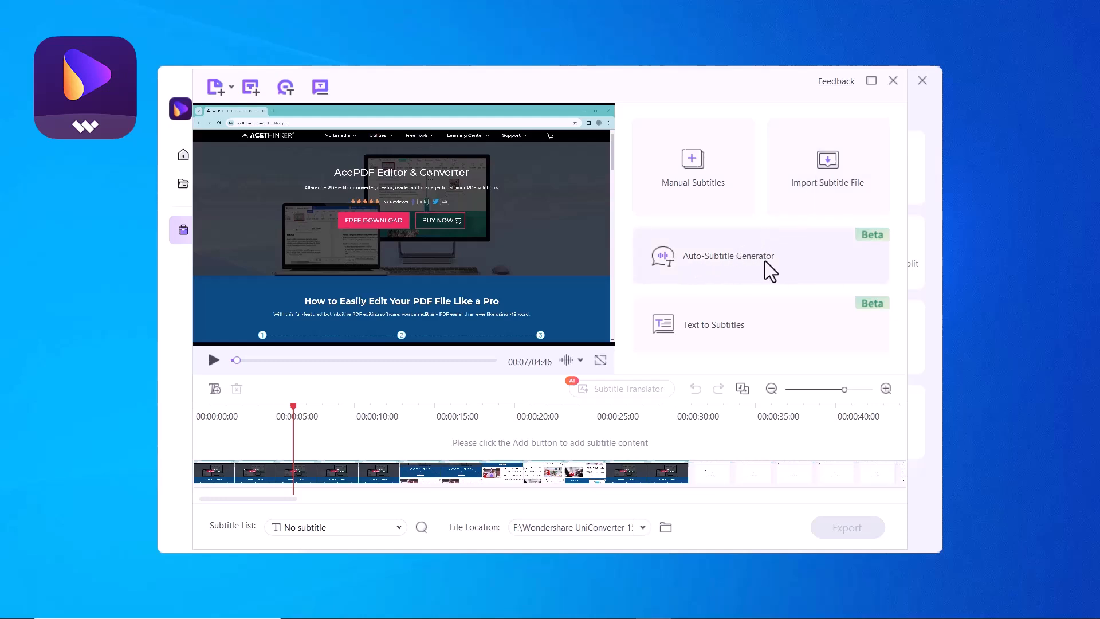
{"action": "mouse_move", "coordinate": [757, 344]}
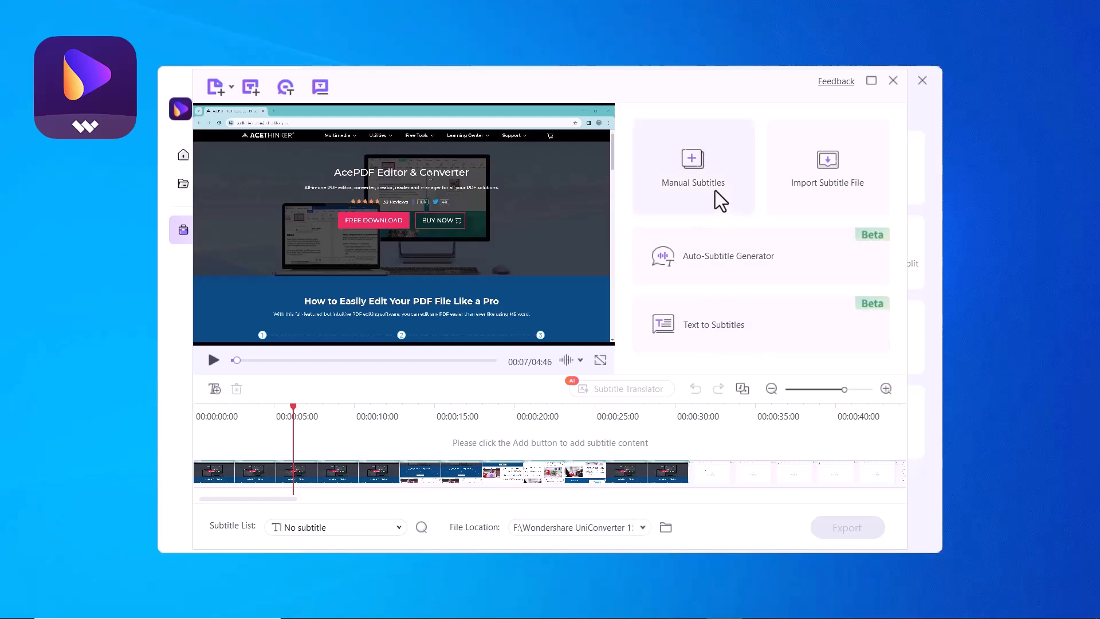
Start manual subtitles and remove the test subtitle.
{"action": "left_click", "coordinate": [692, 166]}
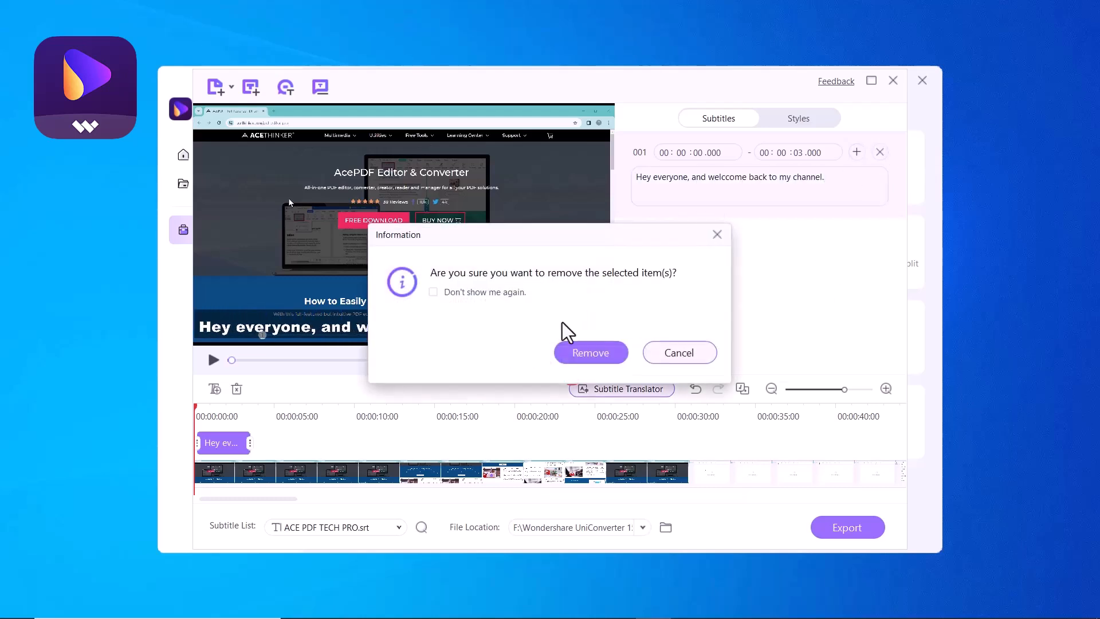
{"action": "left_click", "coordinate": [590, 352]}
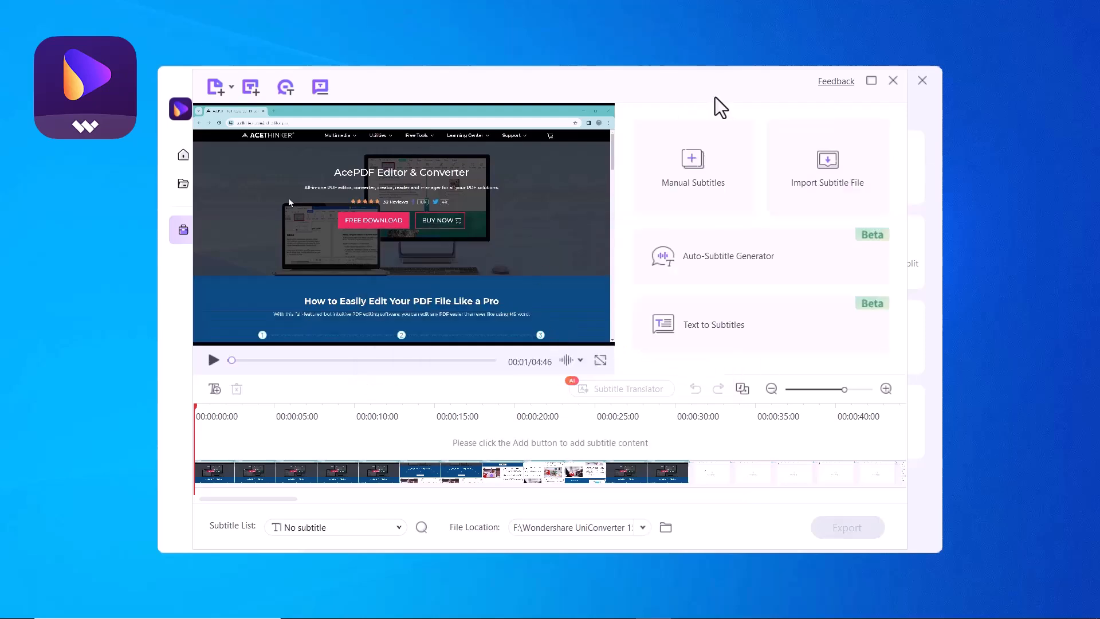
Import 'EYEZY TECH PRO VIDEO_rough cut.srt' into the Subtitle Editor, review it, and close the editor.
{"action": "left_click", "coordinate": [826, 165]}
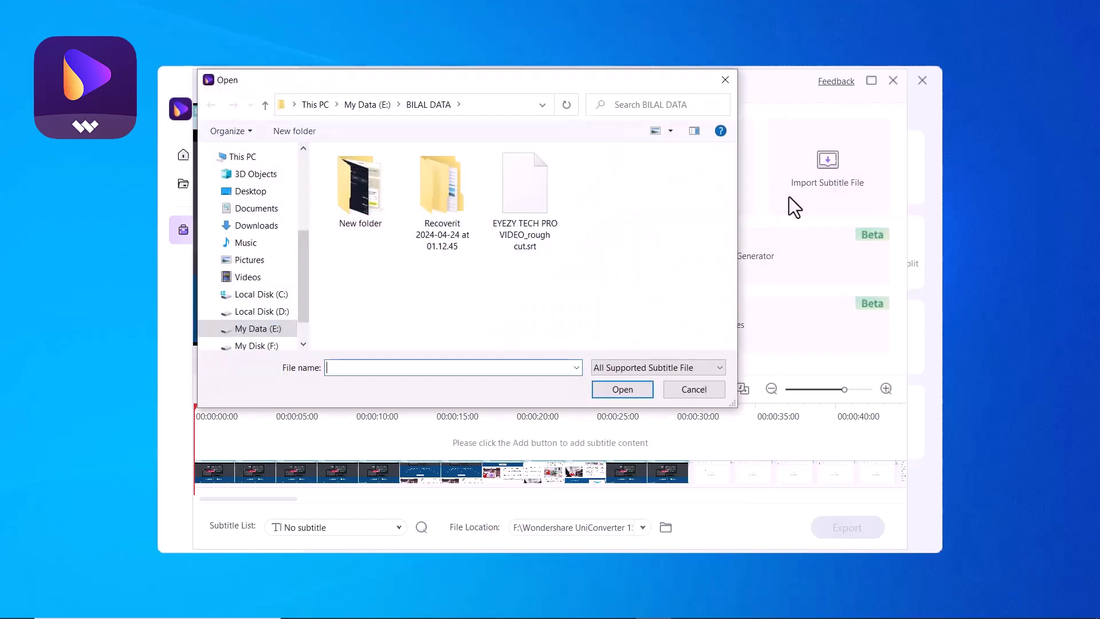
{"action": "left_click", "coordinate": [524, 184]}
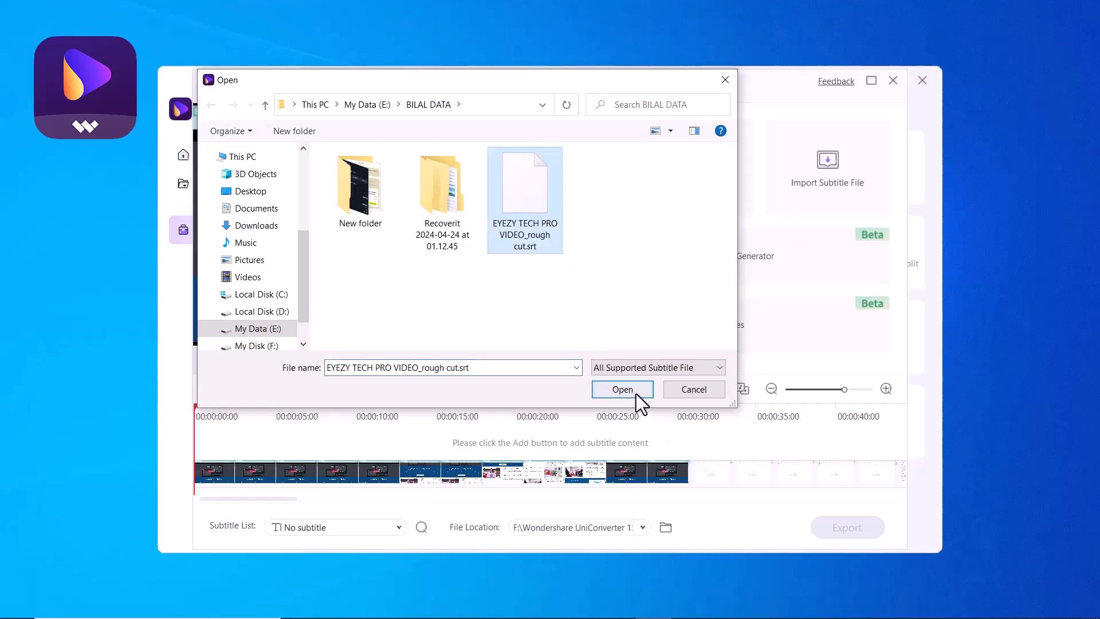
{"action": "left_click", "coordinate": [621, 389]}
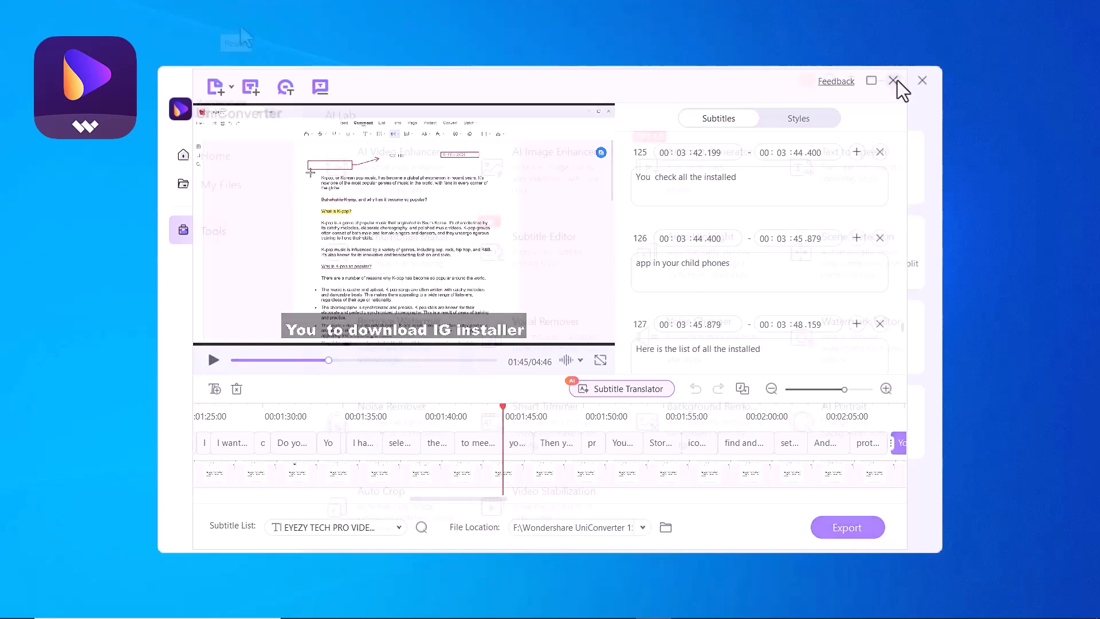
{"action": "left_click", "coordinate": [893, 80]}
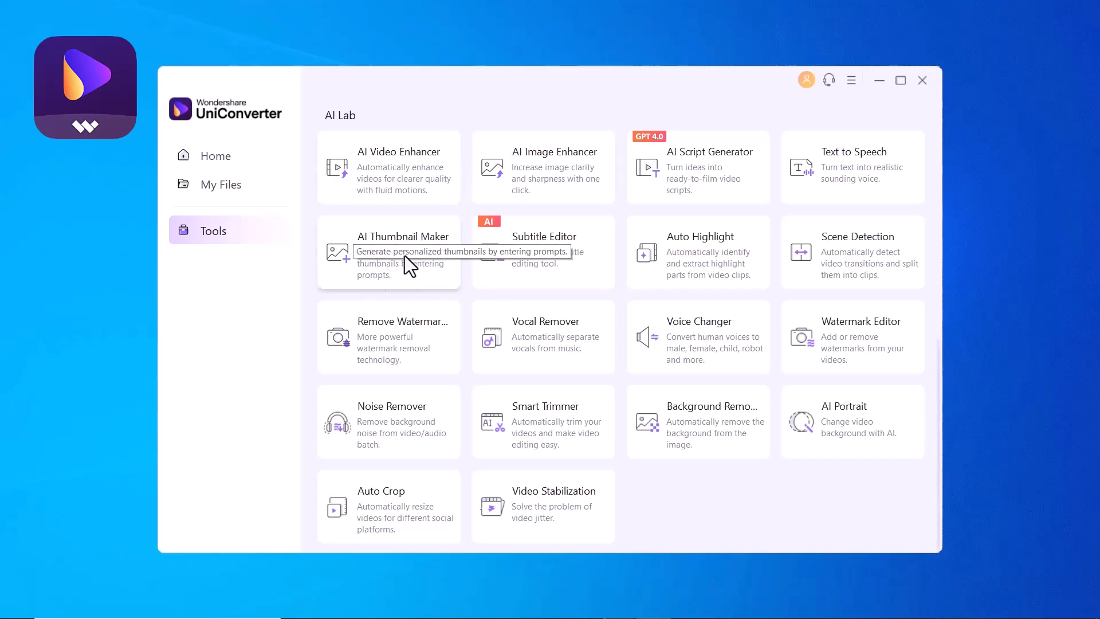
{"action": "left_click", "coordinate": [389, 252]}
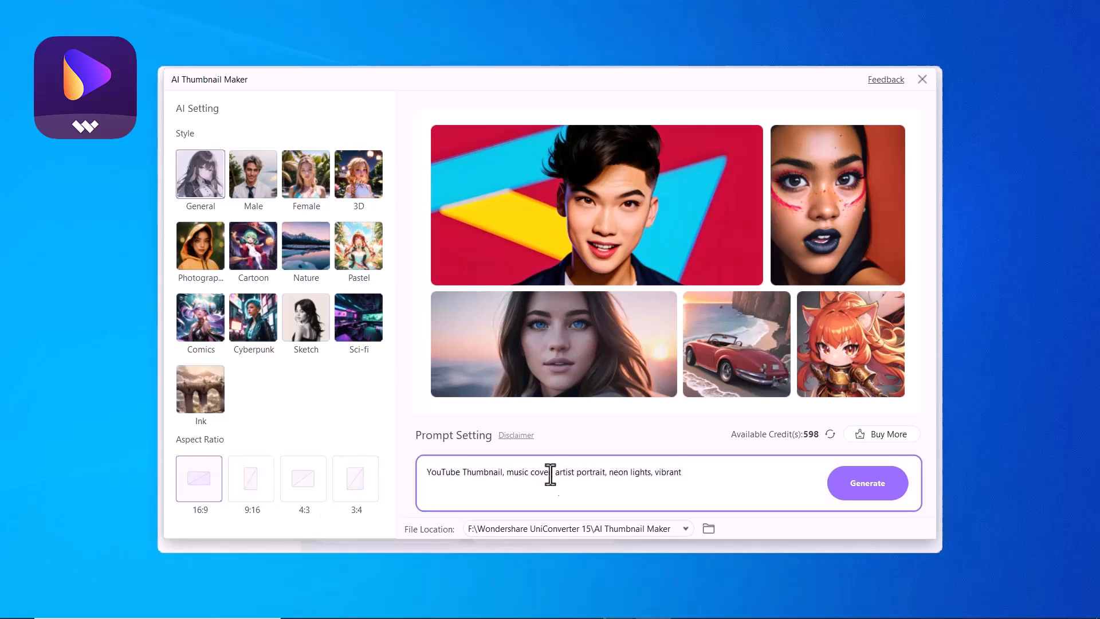
{"action": "type", "text": "Create an image of b"}
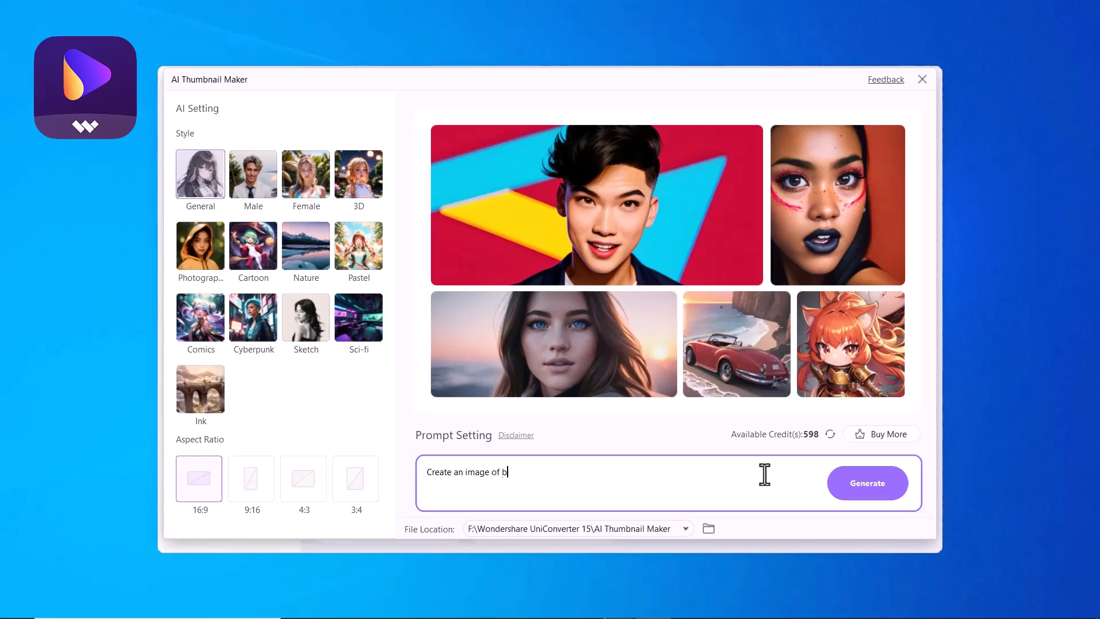
{"action": "left_click", "coordinate": [867, 482]}
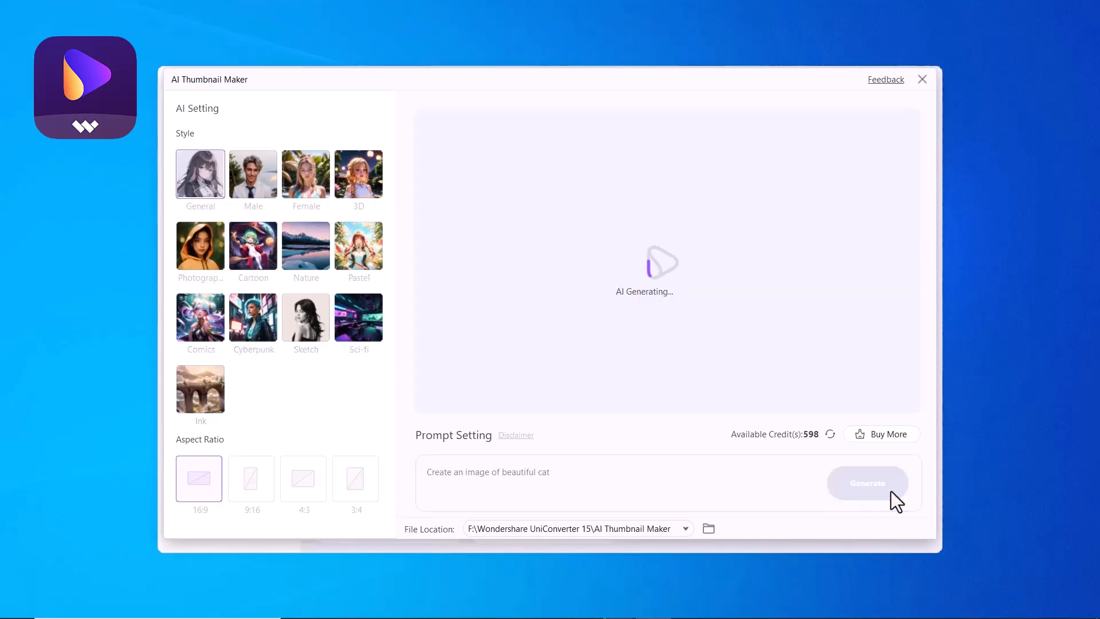
{"action": "left_click", "coordinate": [867, 483]}
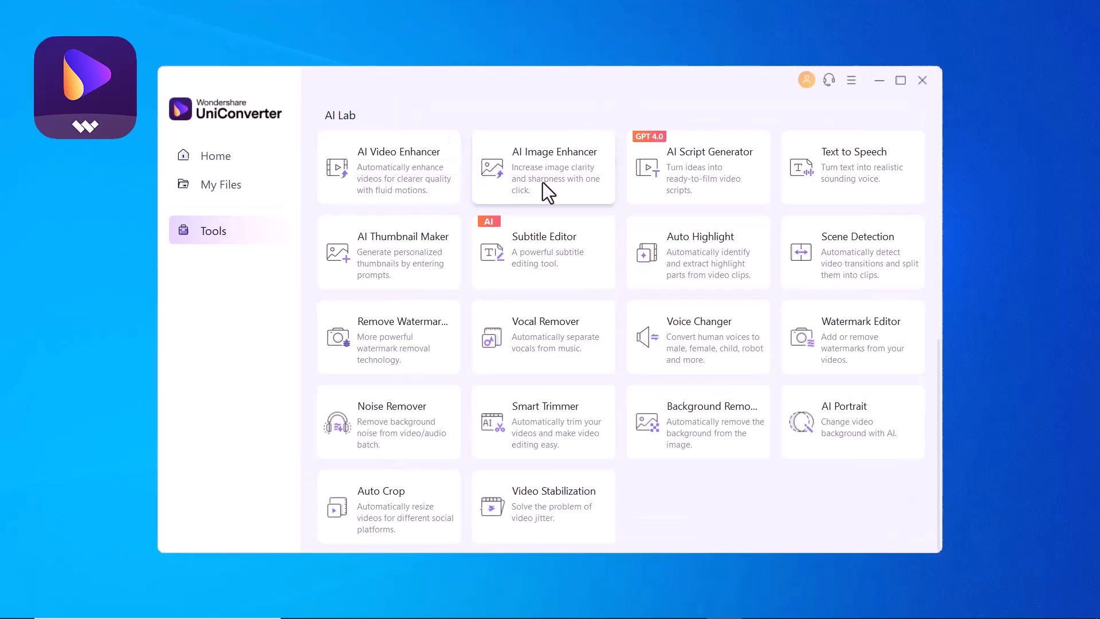
{"action": "left_click", "coordinate": [541, 166]}
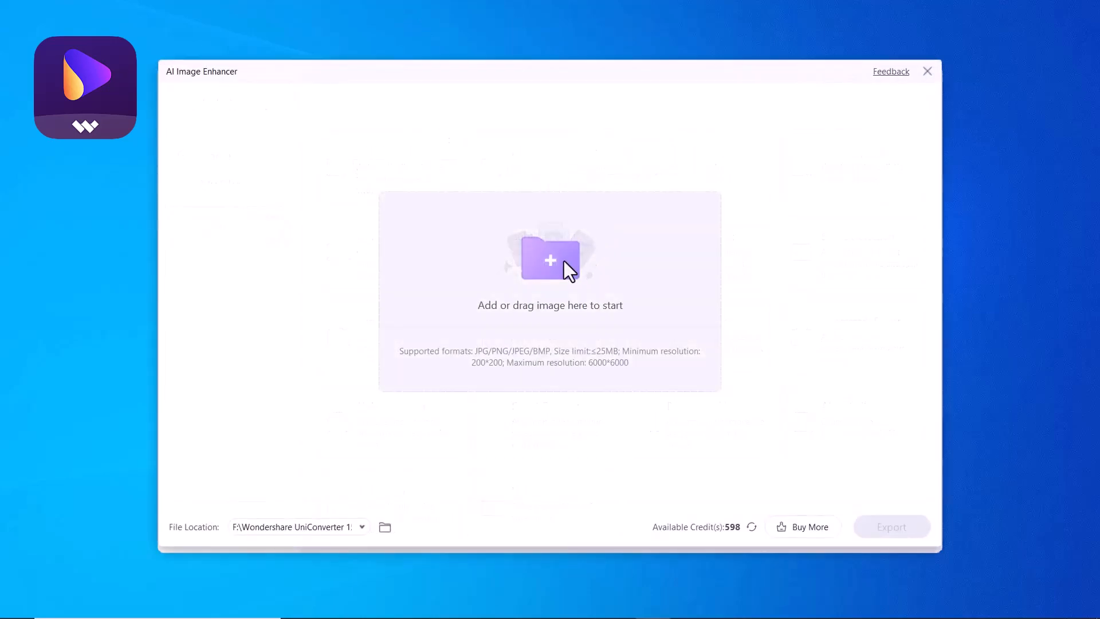
{"action": "left_click", "coordinate": [549, 258]}
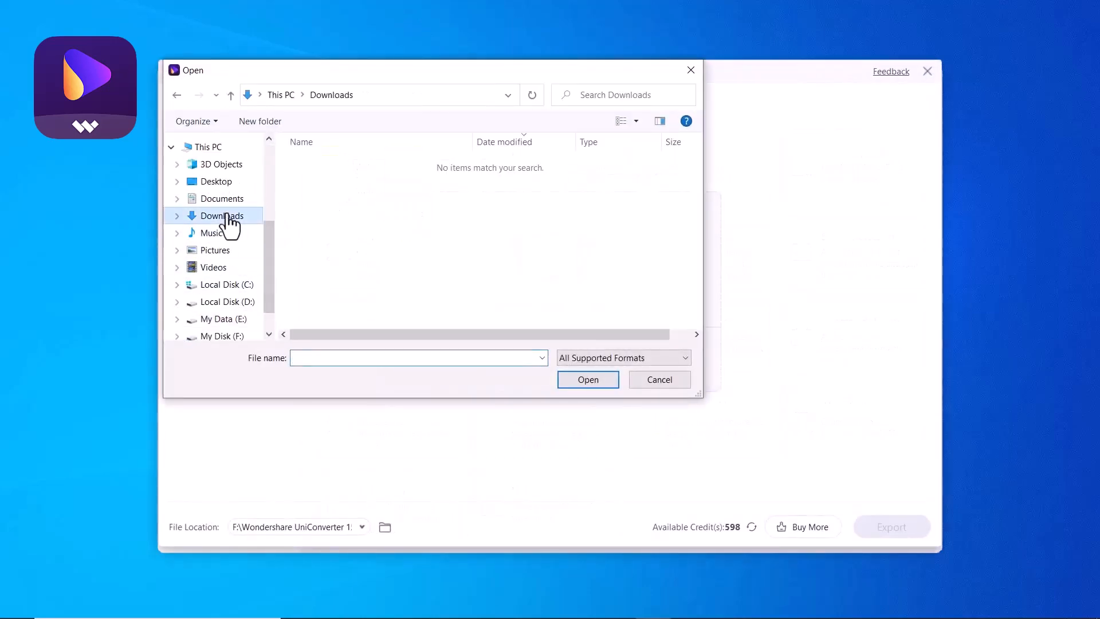
{"action": "left_click", "coordinate": [216, 181]}
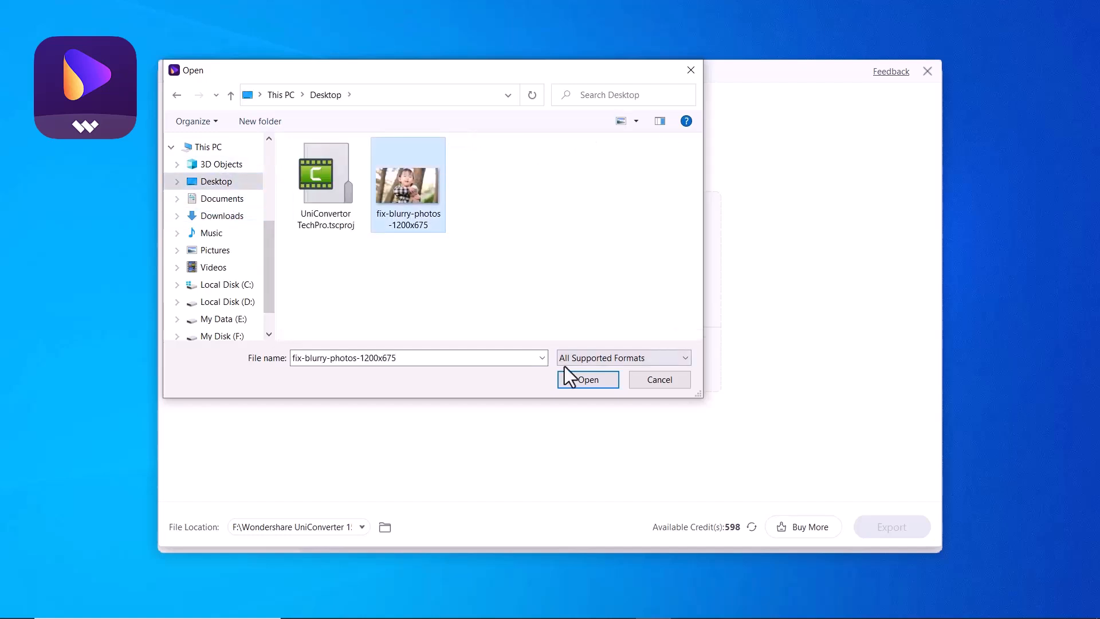
{"action": "left_click", "coordinate": [588, 380]}
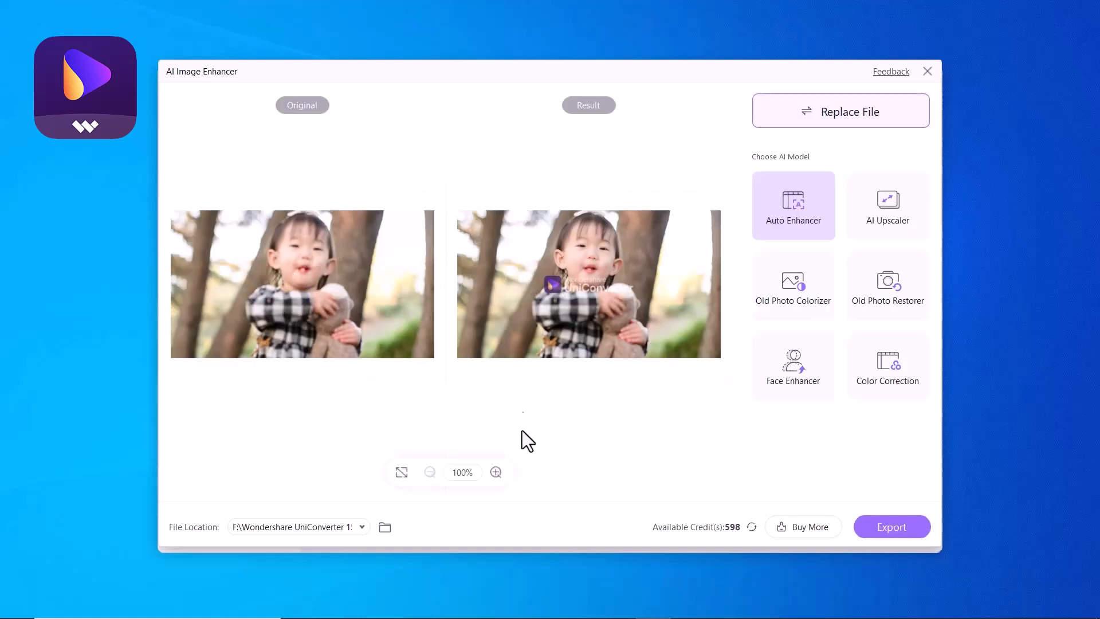
{"action": "left_click", "coordinate": [495, 471]}
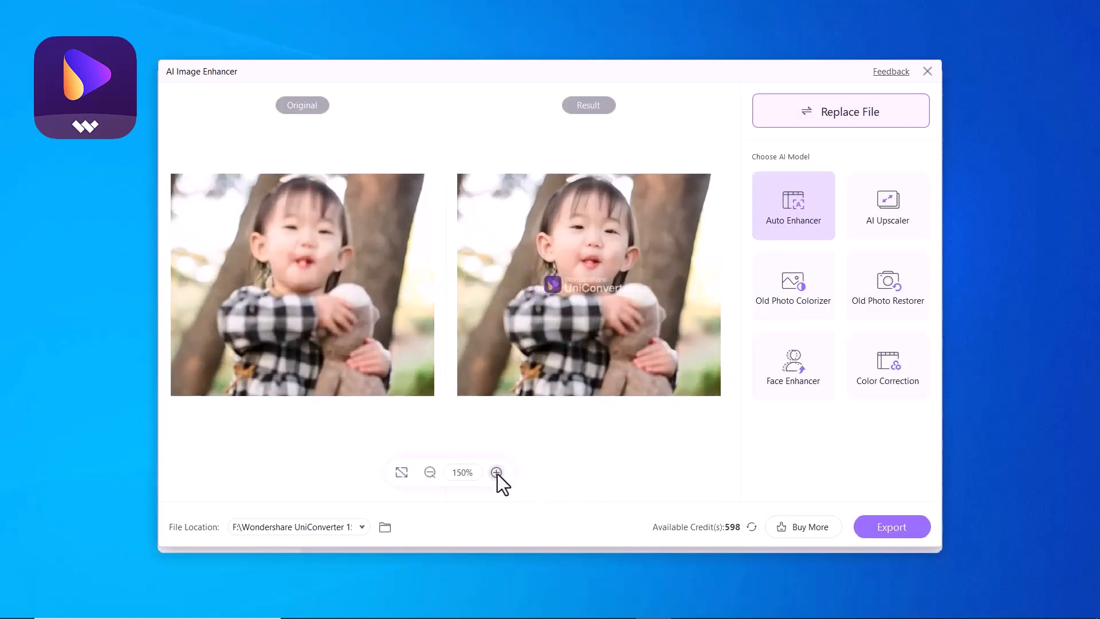
{"action": "left_click", "coordinate": [495, 471]}
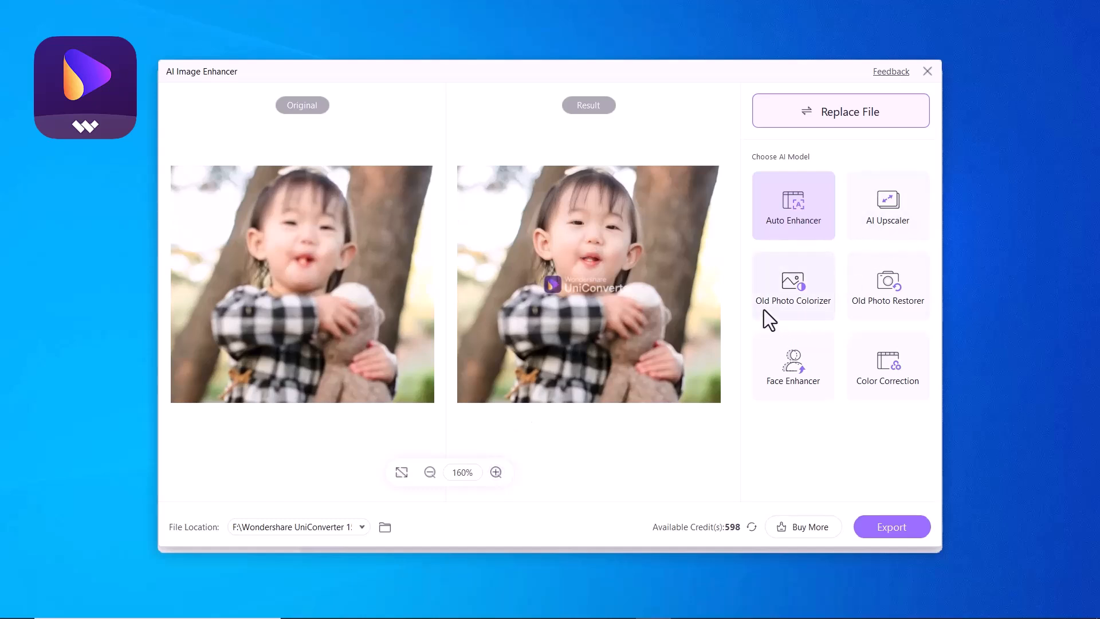
{"action": "mouse_move", "coordinate": [807, 317]}
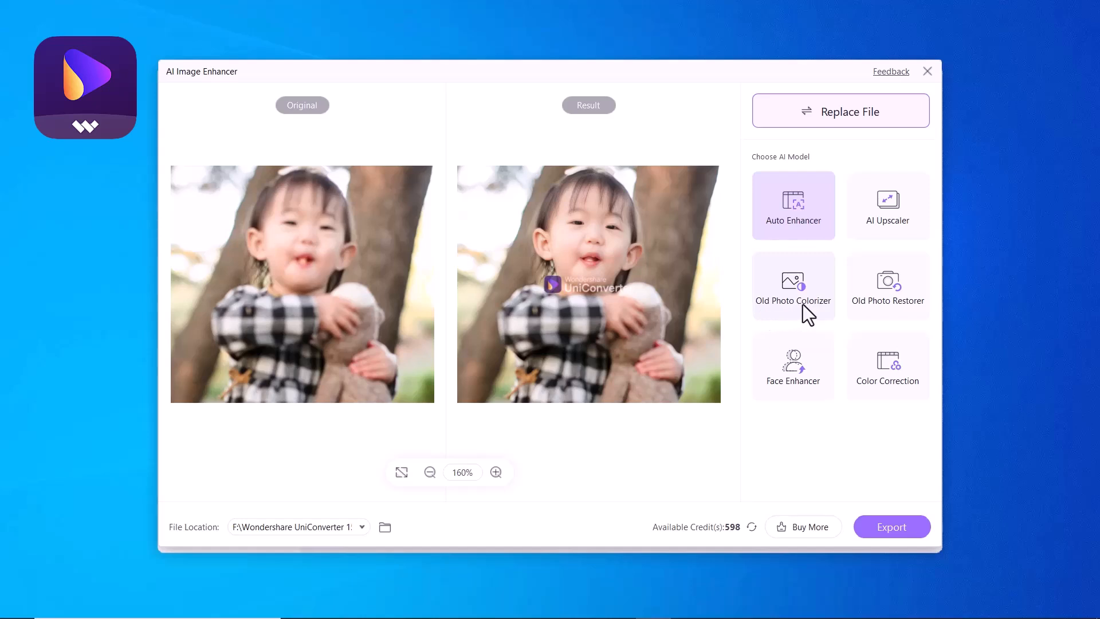
{"action": "mouse_move", "coordinate": [884, 316]}
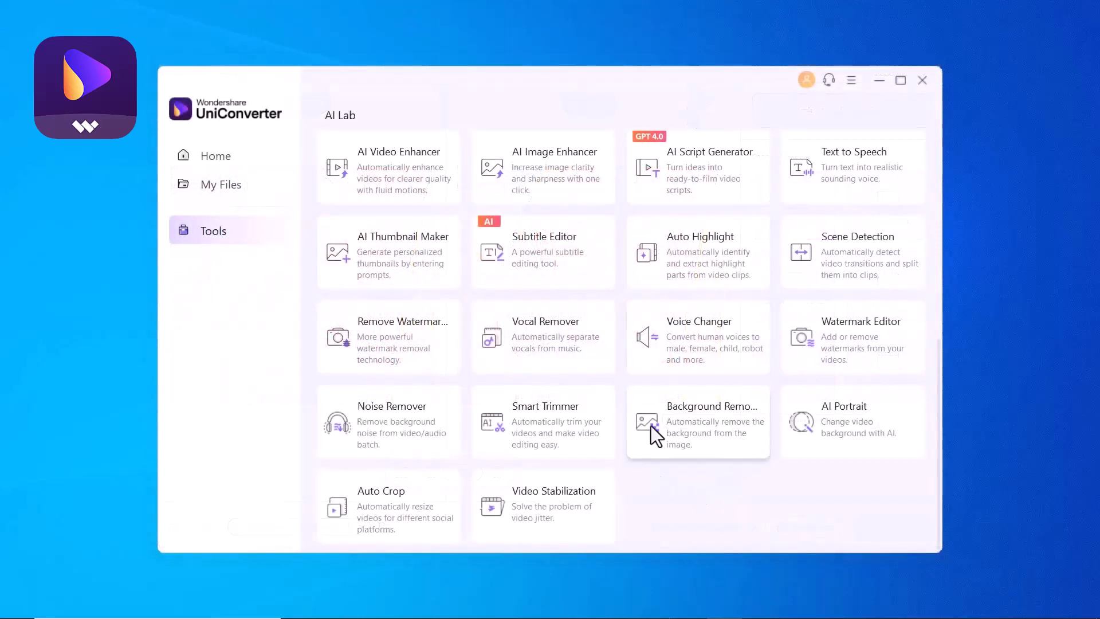
{"action": "left_click", "coordinate": [698, 420]}
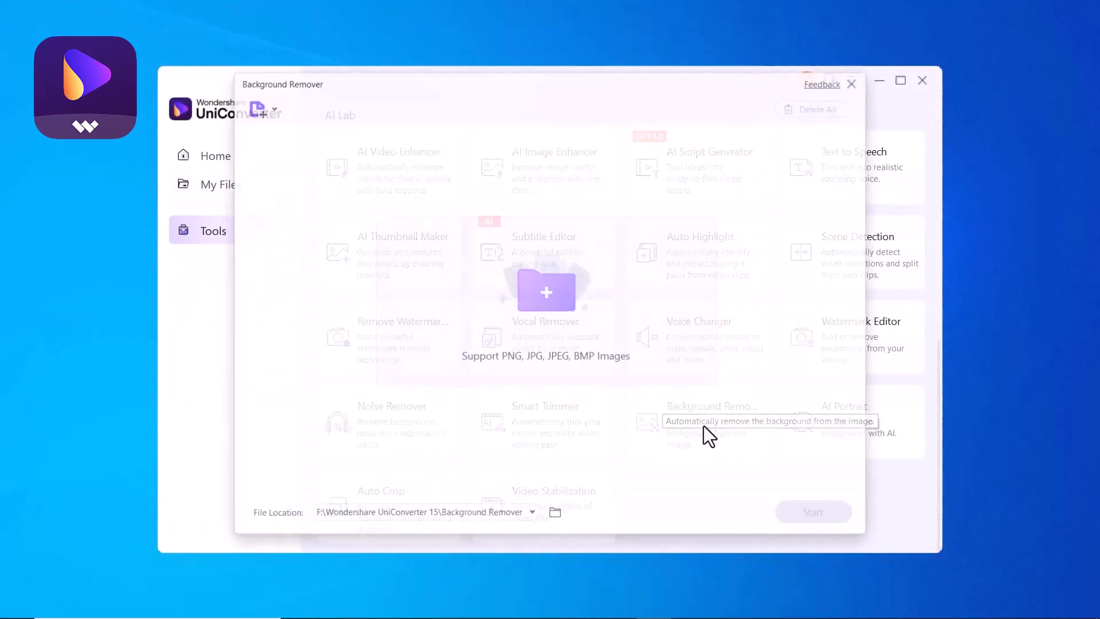
{"action": "left_click", "coordinate": [546, 292]}
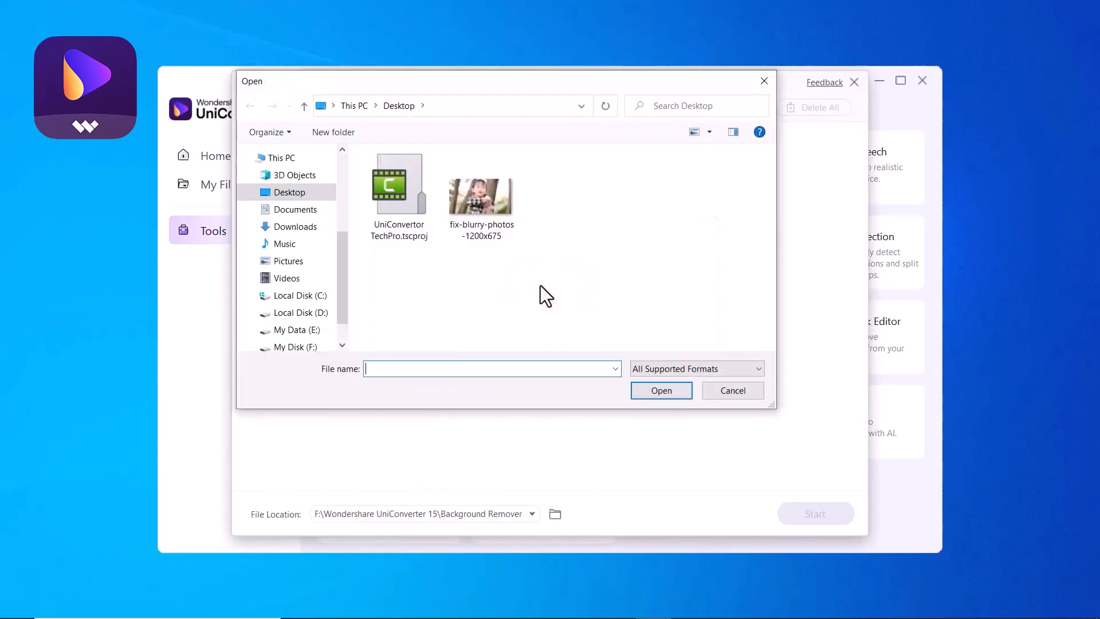
{"action": "left_click", "coordinate": [296, 226]}
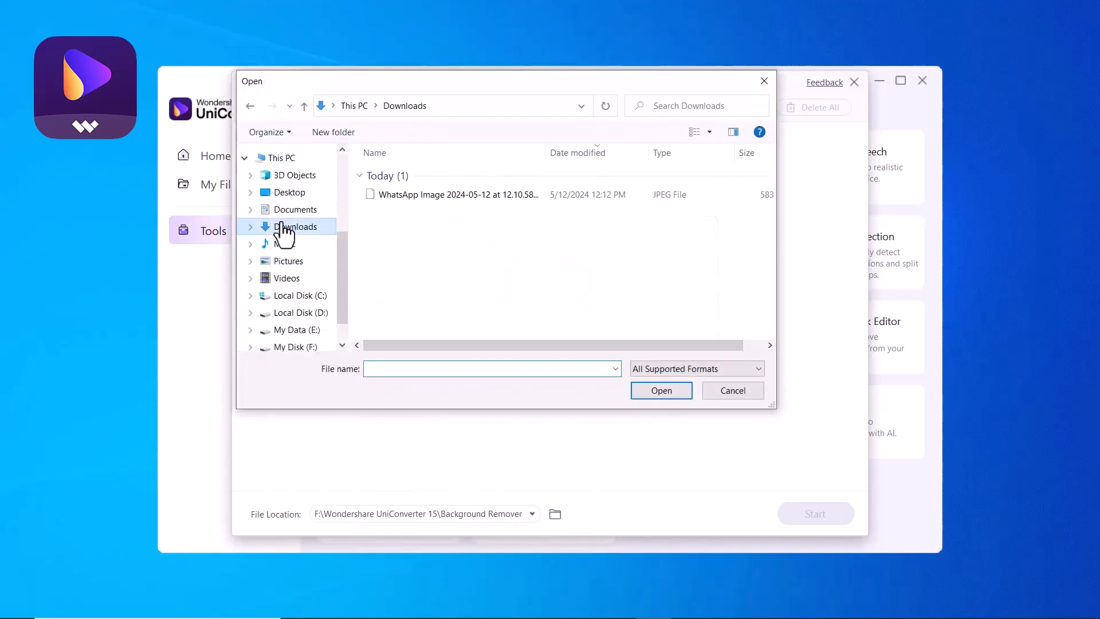
{"action": "left_click", "coordinate": [660, 389]}
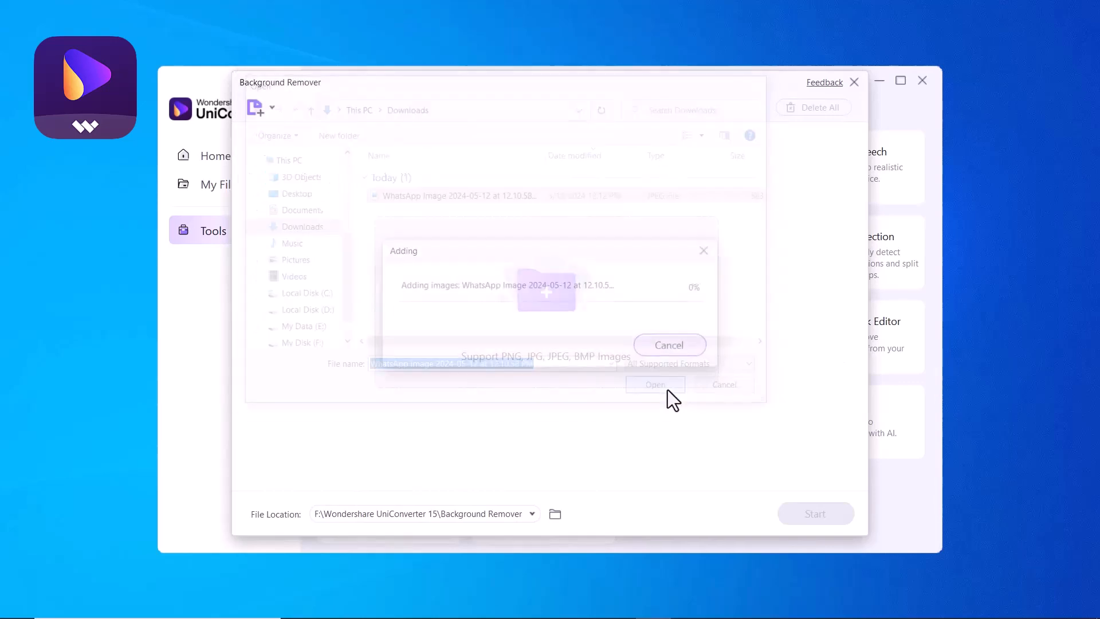
{"action": "left_click", "coordinate": [654, 384]}
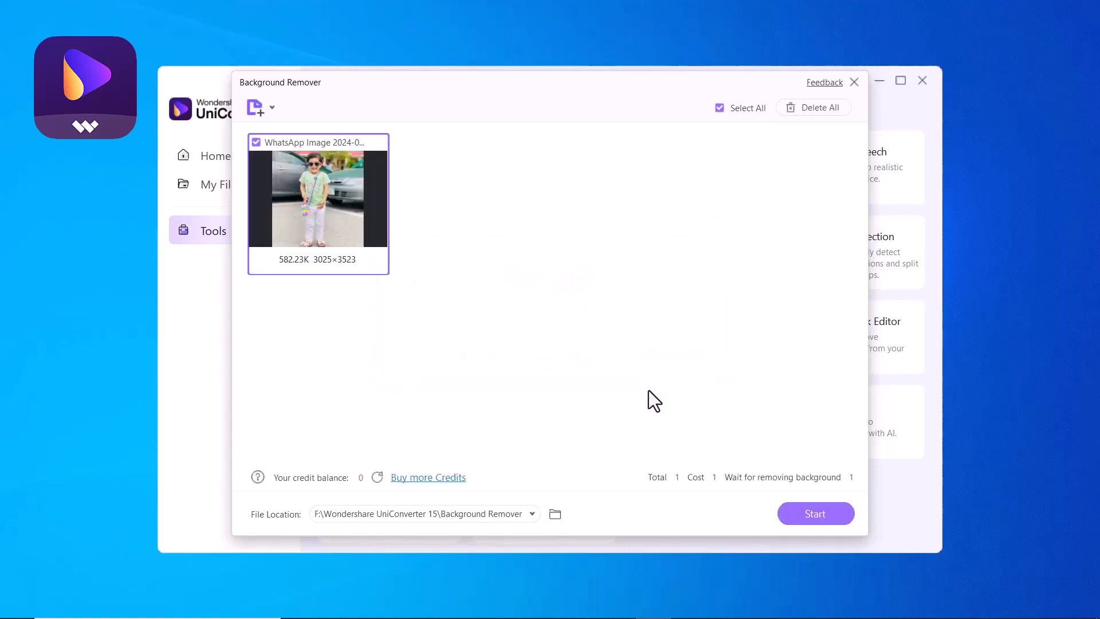
{"action": "mouse_move", "coordinate": [625, 432]}
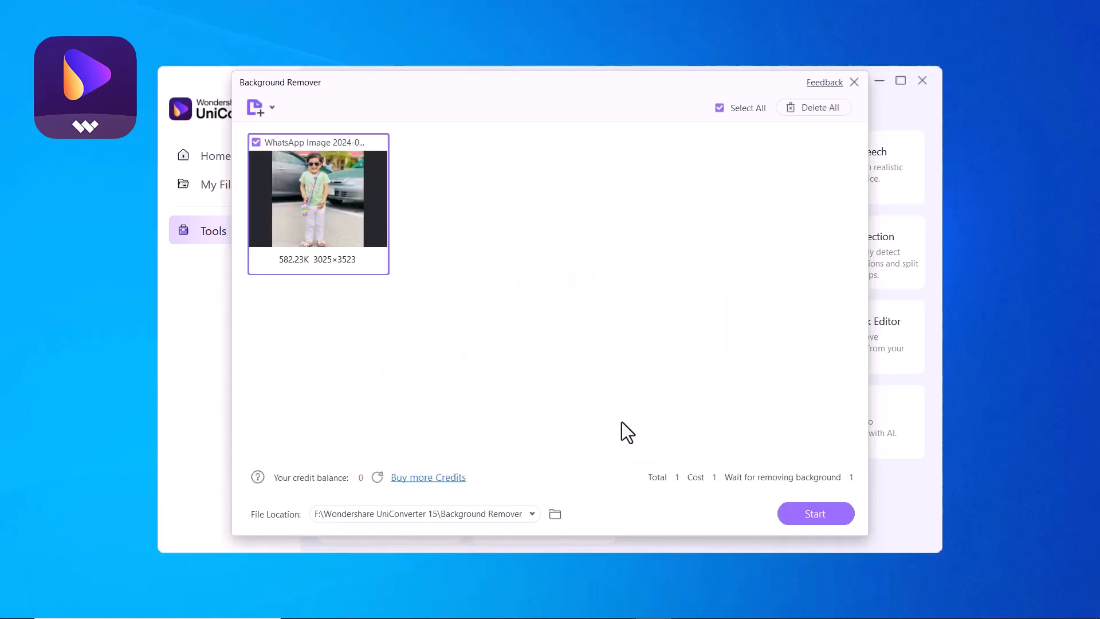
{"action": "left_click", "coordinate": [814, 514]}
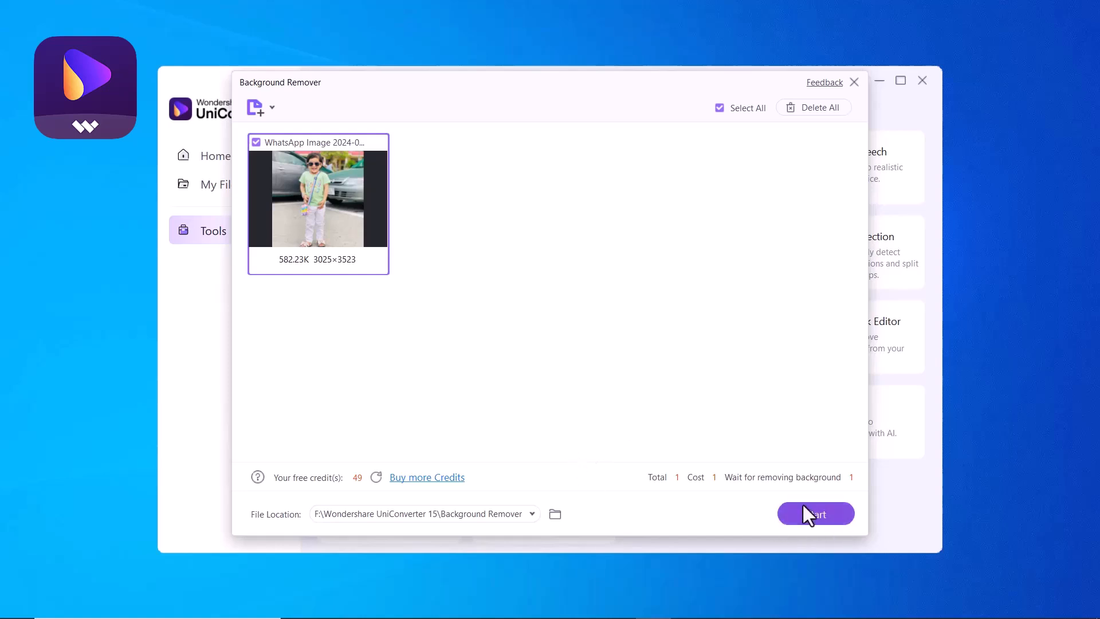
{"action": "left_click", "coordinate": [815, 513]}
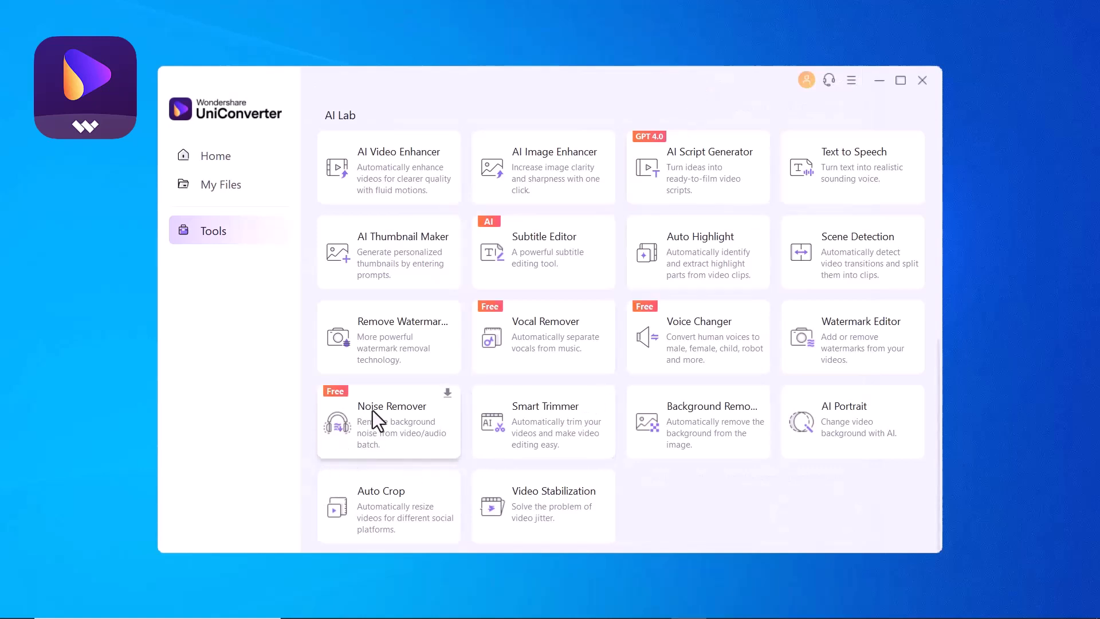
{"action": "mouse_move", "coordinate": [400, 439]}
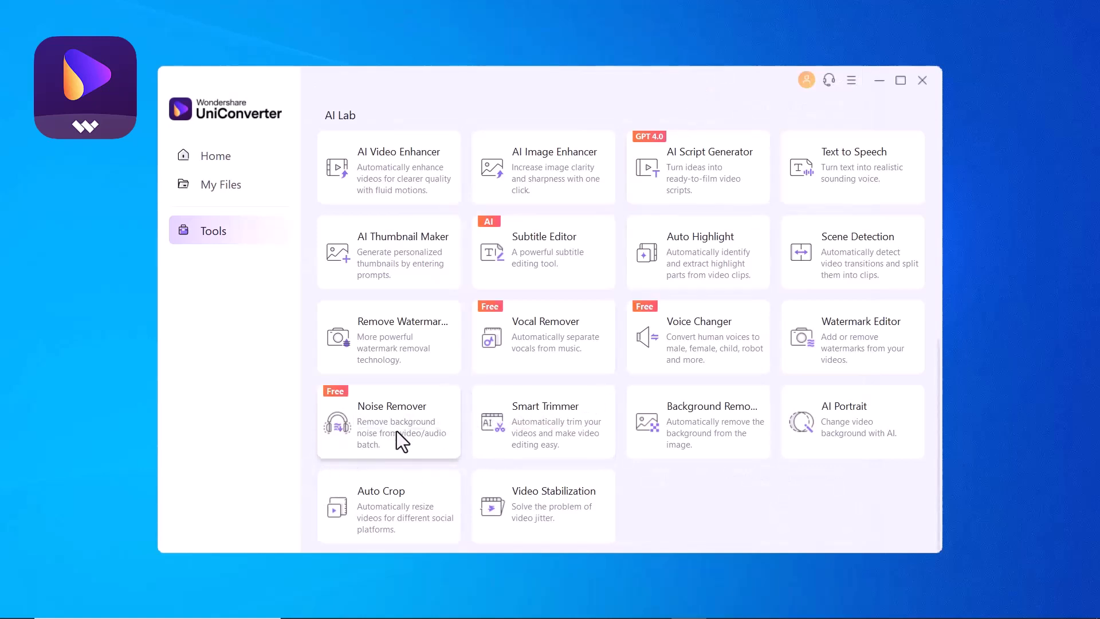
Run Noise Remover on the 1:05 WhatsApp audio clip until Success, then close it.
{"action": "left_click", "coordinate": [391, 420]}
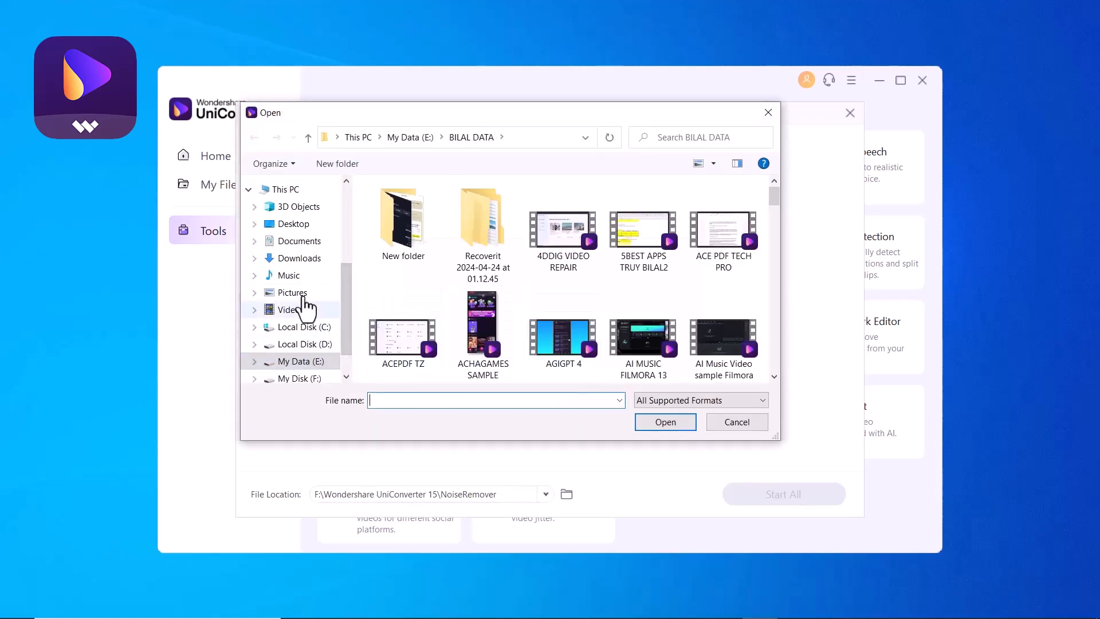
{"action": "left_click", "coordinate": [663, 421]}
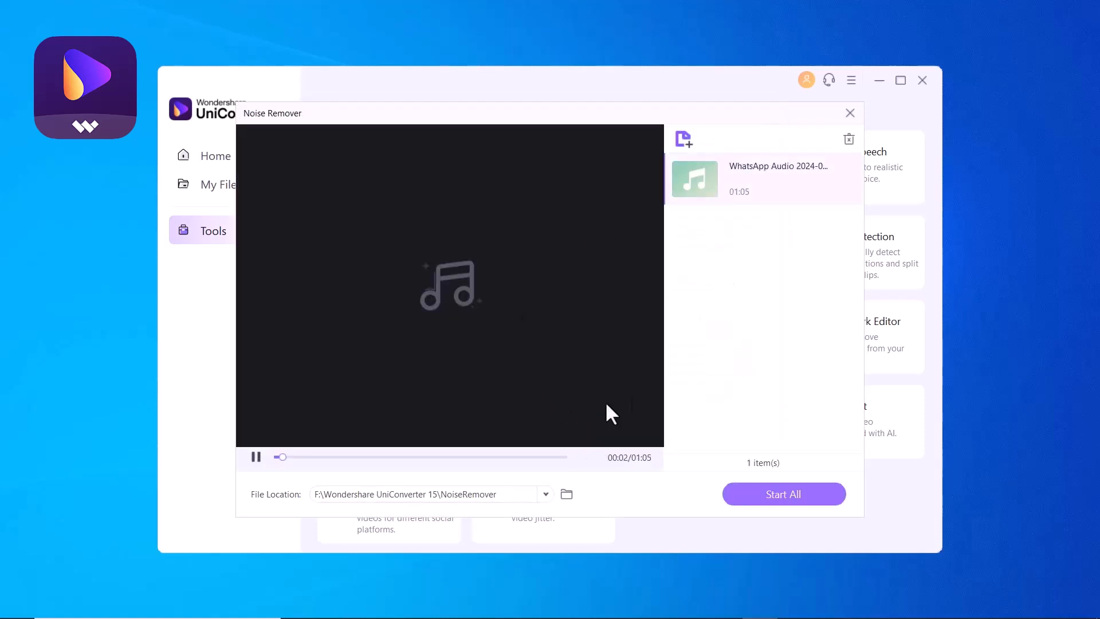
{"action": "left_click", "coordinate": [782, 493]}
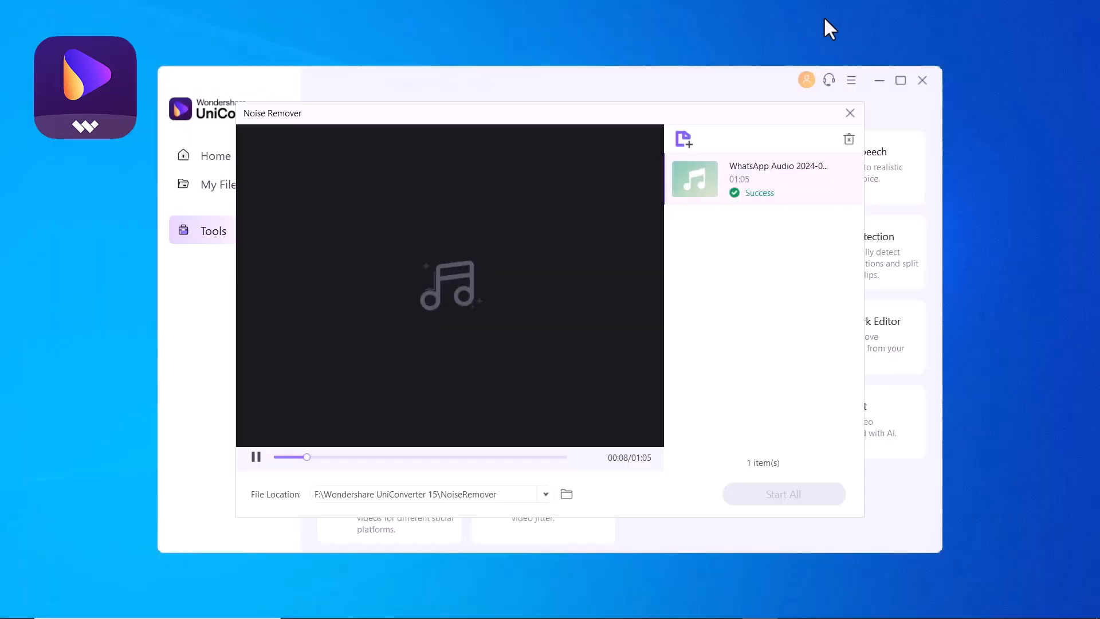
{"action": "left_click", "coordinate": [849, 114]}
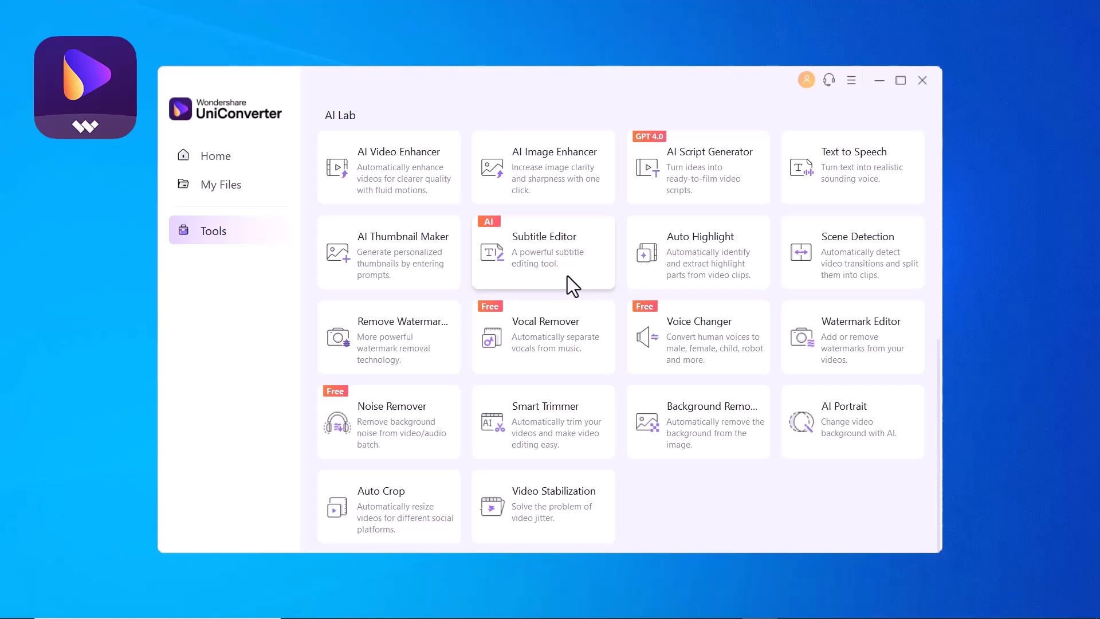
{"action": "mouse_move", "coordinate": [837, 172]}
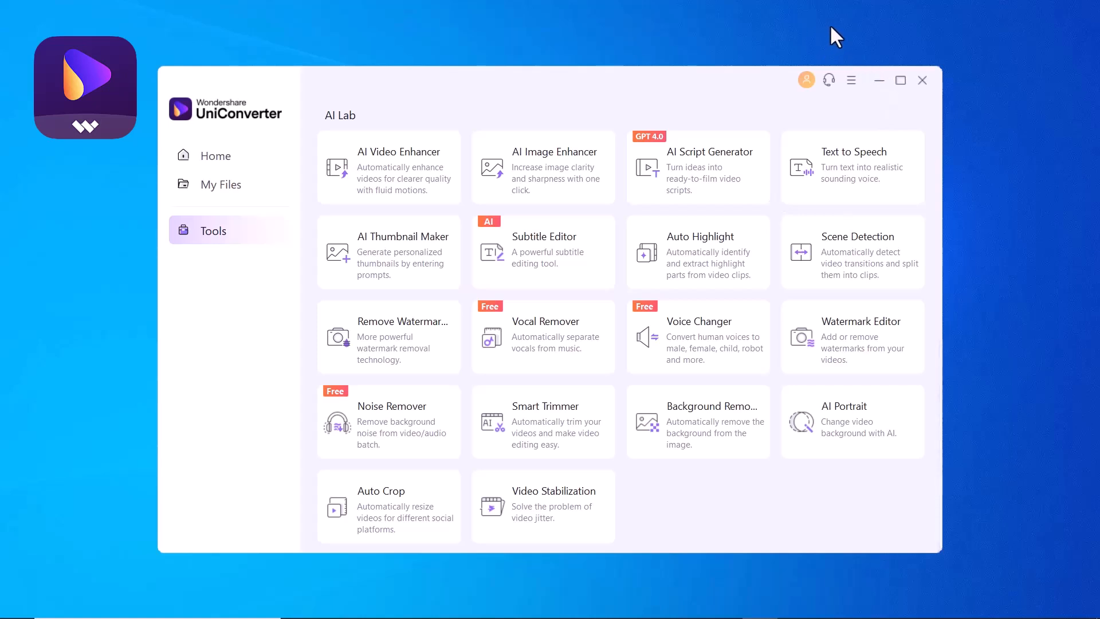
{"action": "mouse_move", "coordinate": [835, 35]}
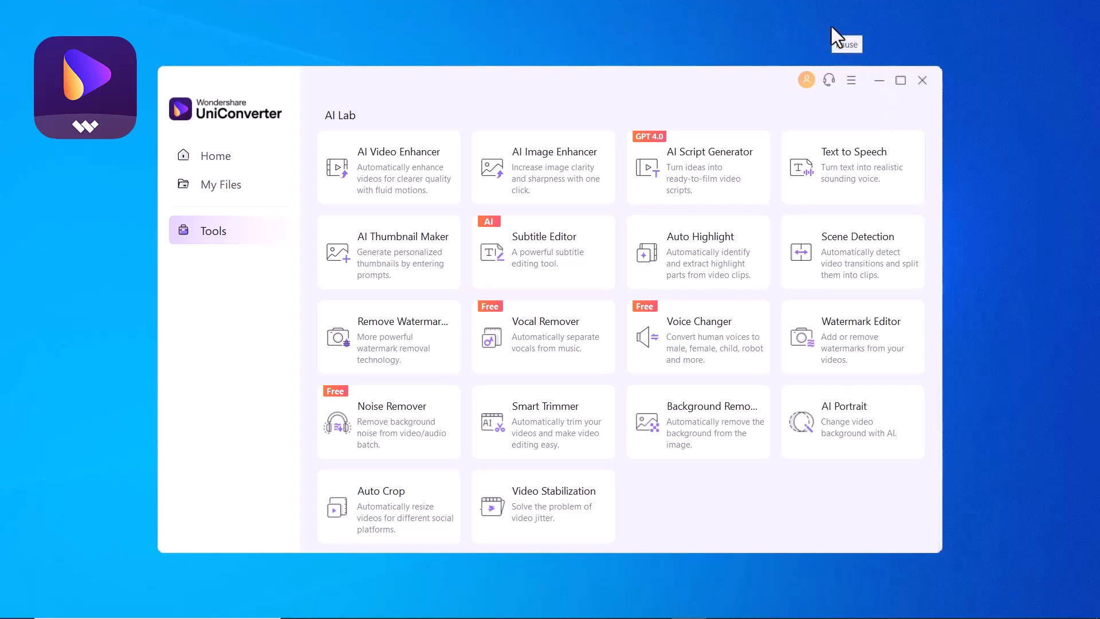